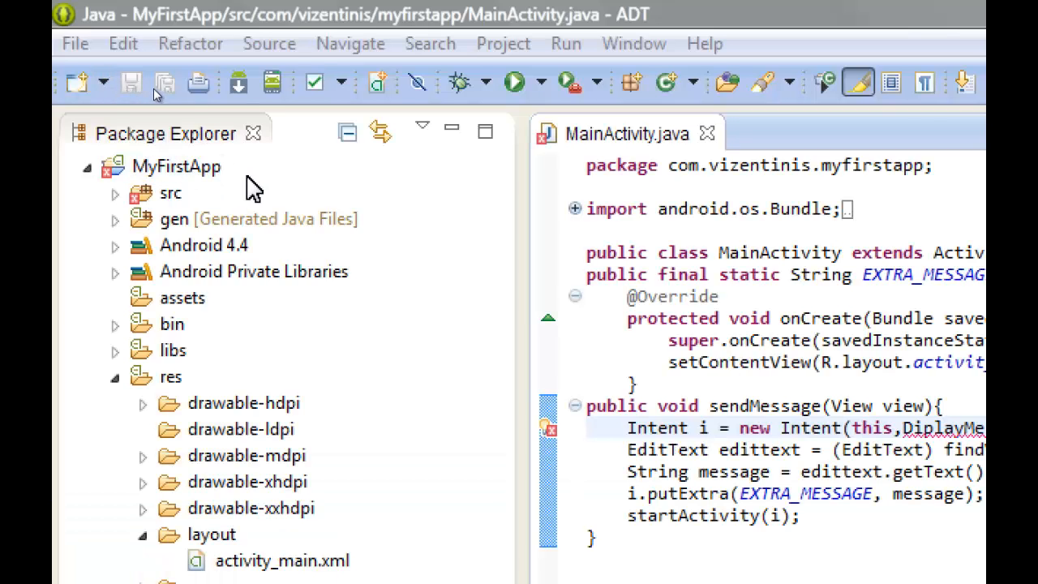
mouse_move(377, 243)
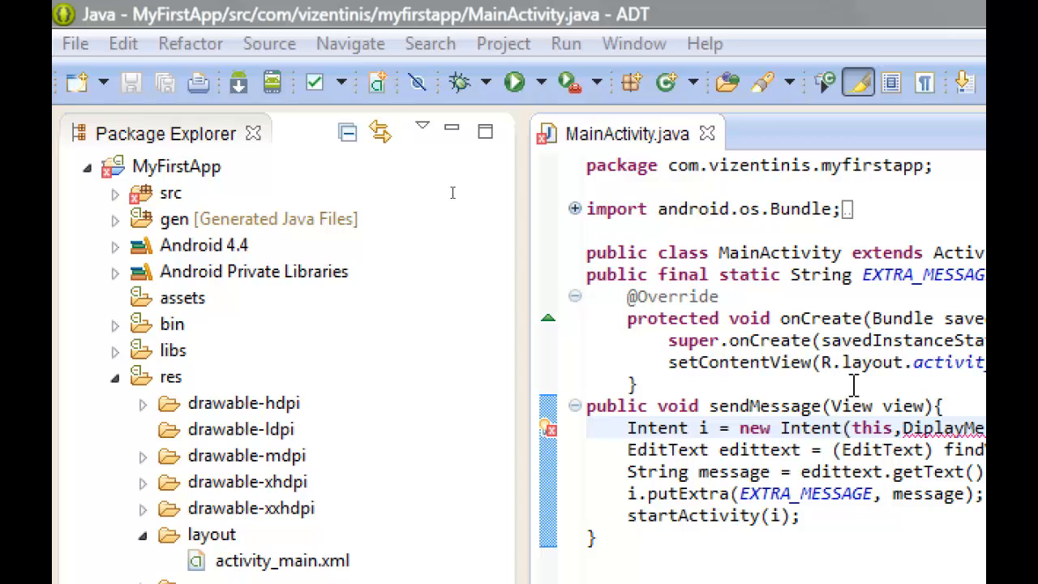
mouse_move(852, 383)
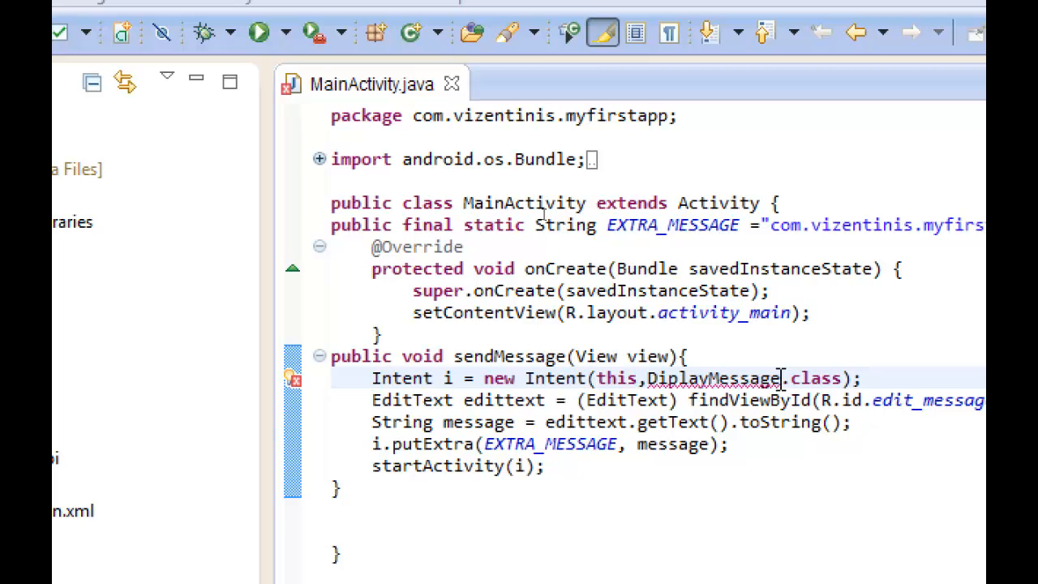
mouse_move(774, 378)
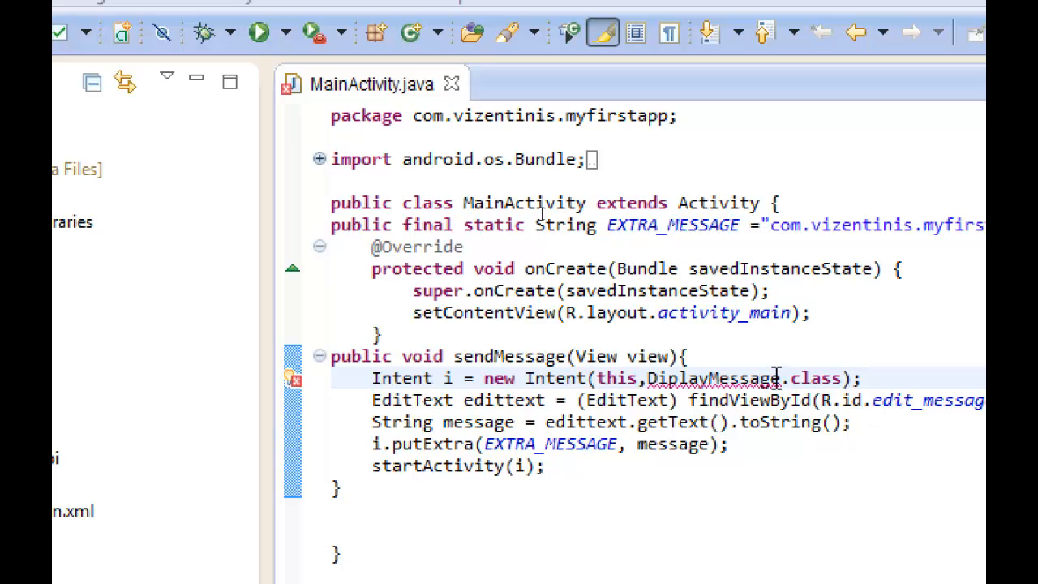
mouse_move(758, 377)
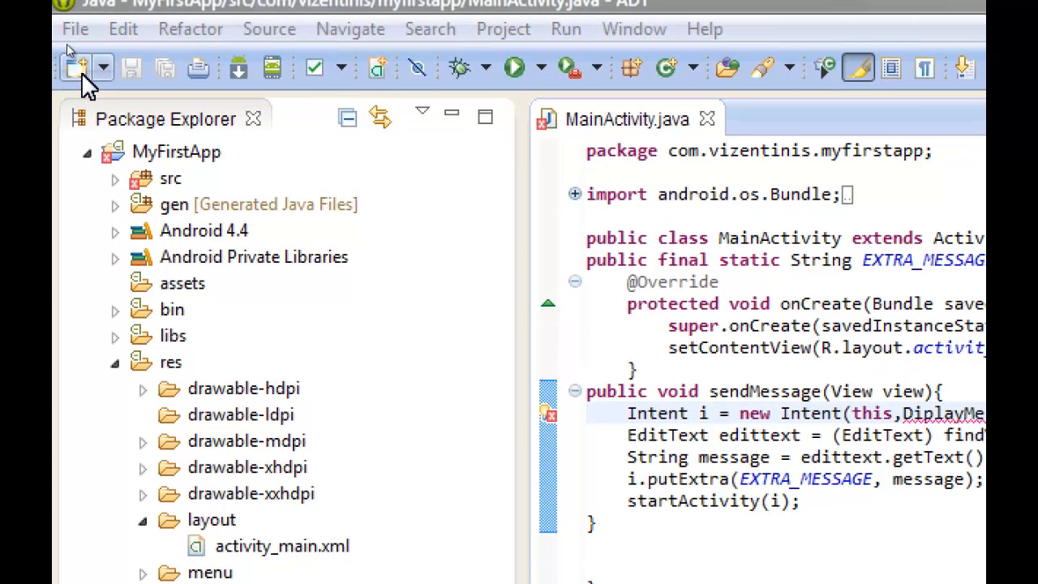
Step: Begin a new Android Activity for MyFirstApp using the Blank Activity template
click(73, 68)
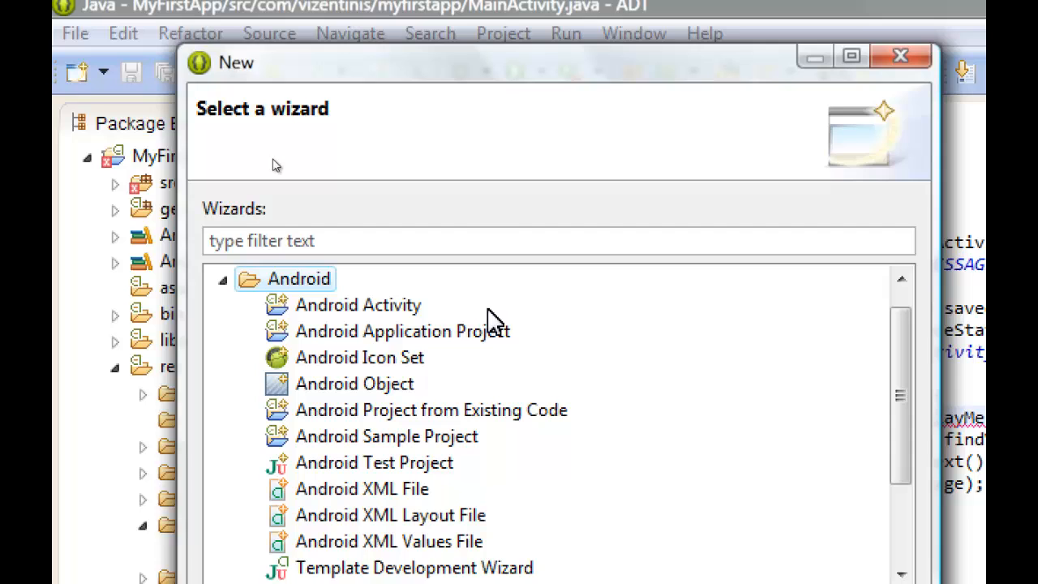
click(358, 304)
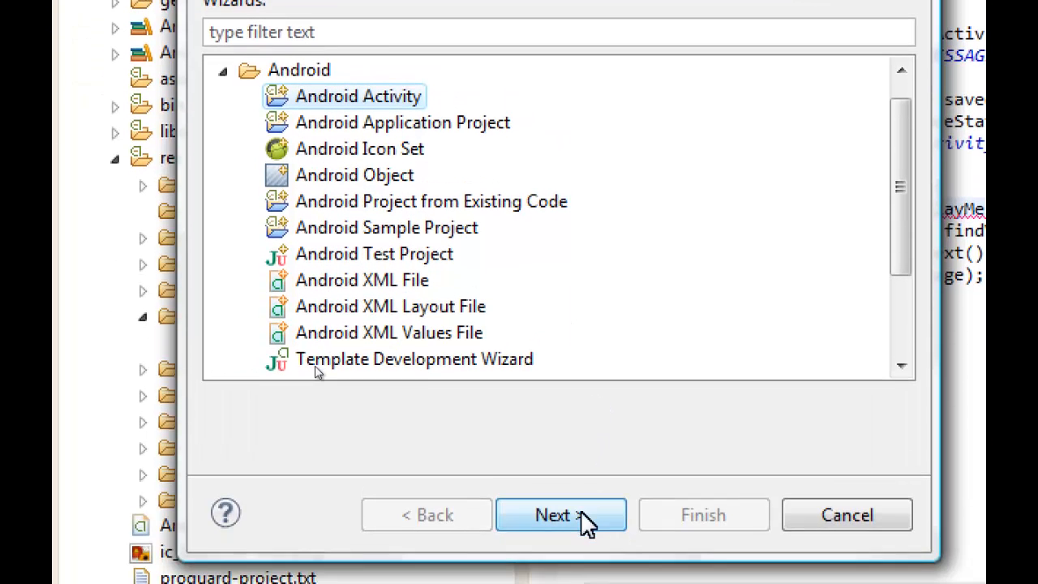
click(560, 515)
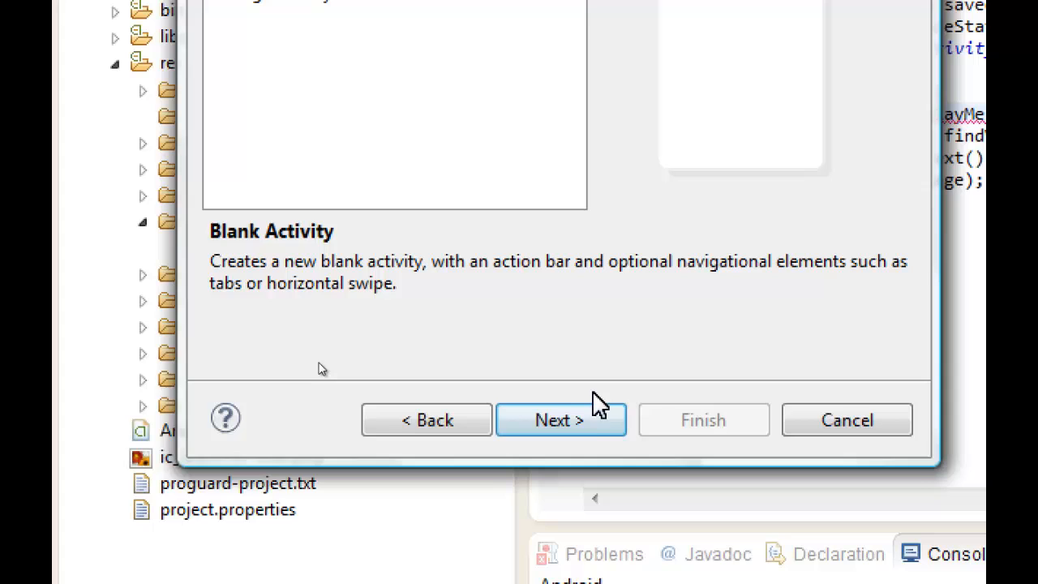
click(561, 419)
text(DisplayMessage)
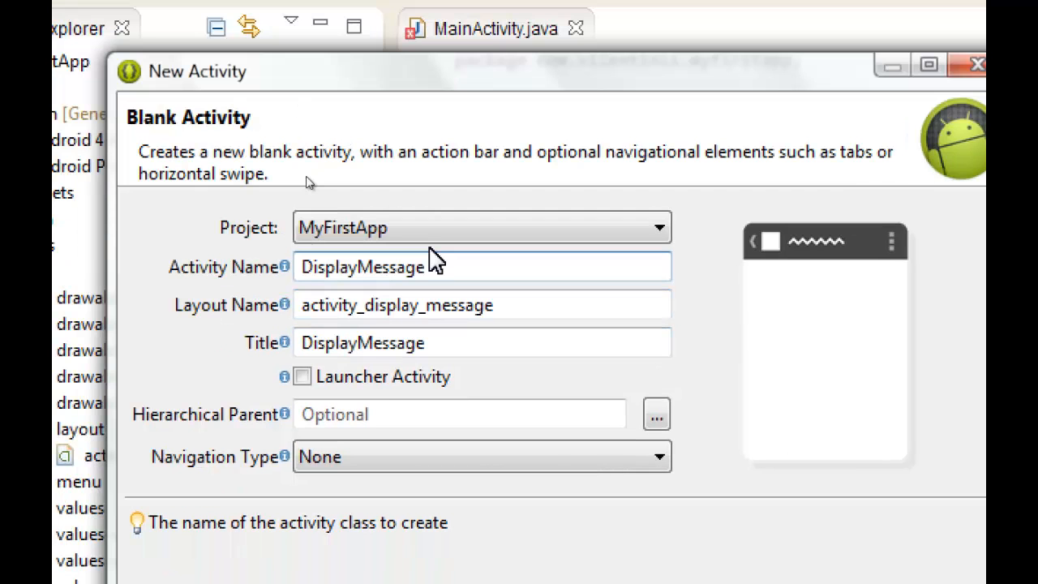
Step: Change the layout name to display_message and the activity title to My Message
click(481, 305)
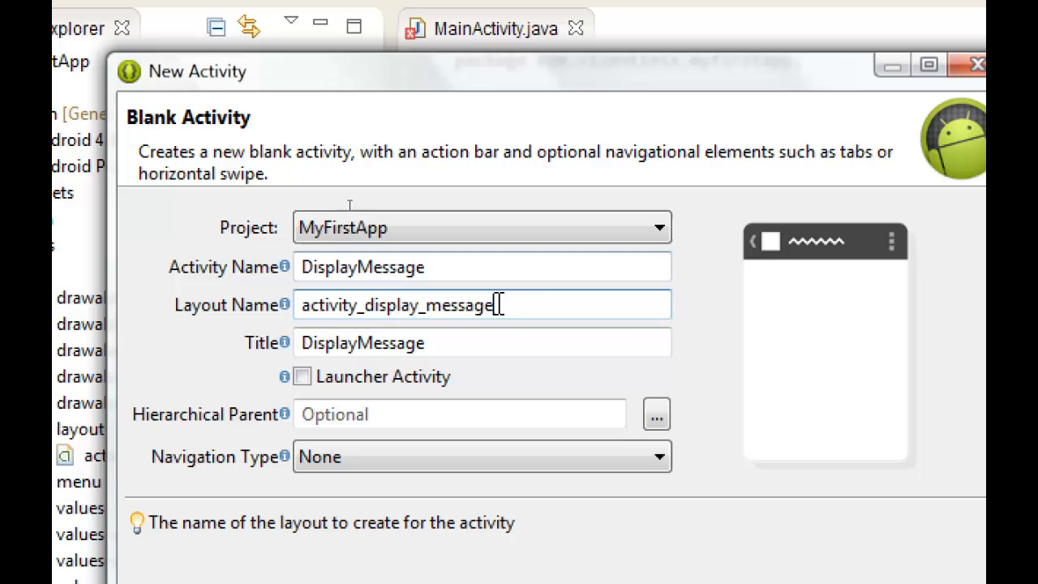
click(377, 304)
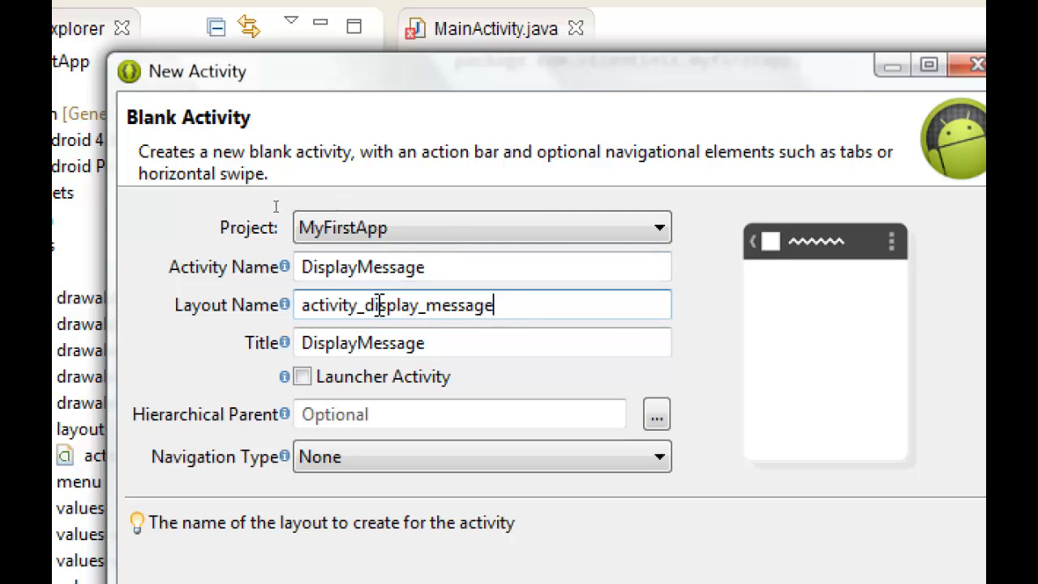
mouse_move(392, 336)
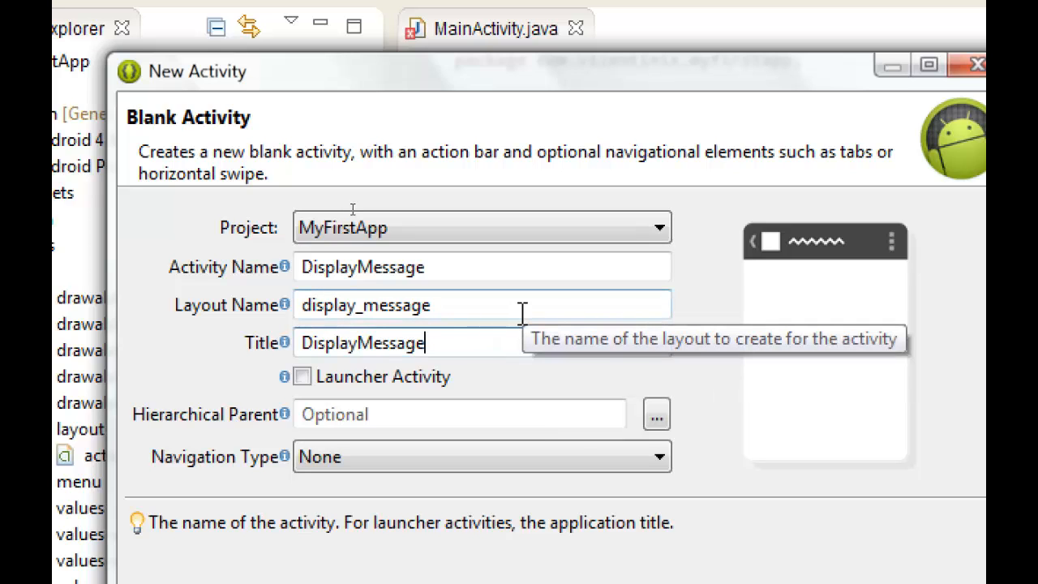
key(BackSpace)
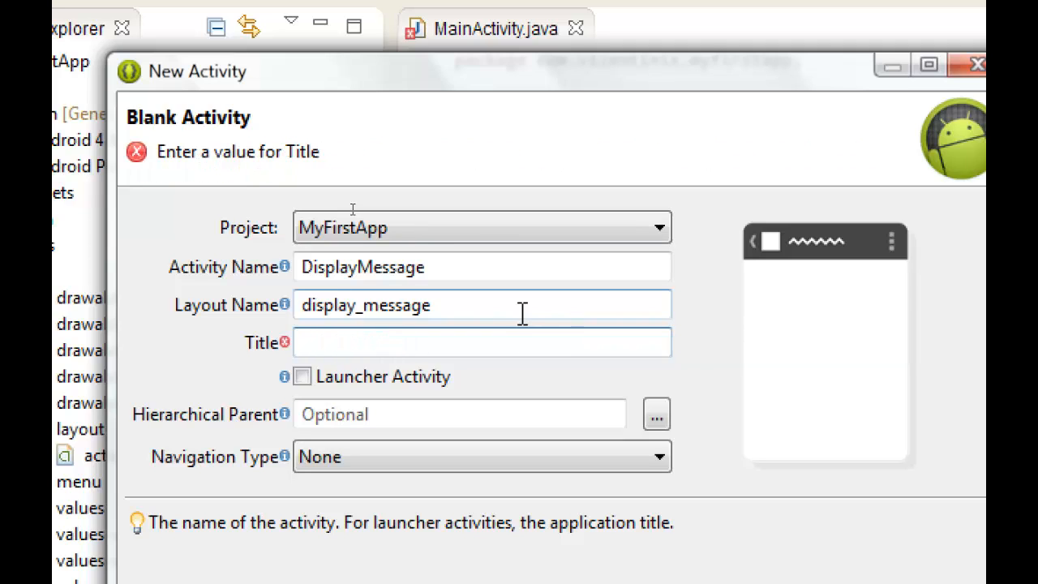
text(My Message)
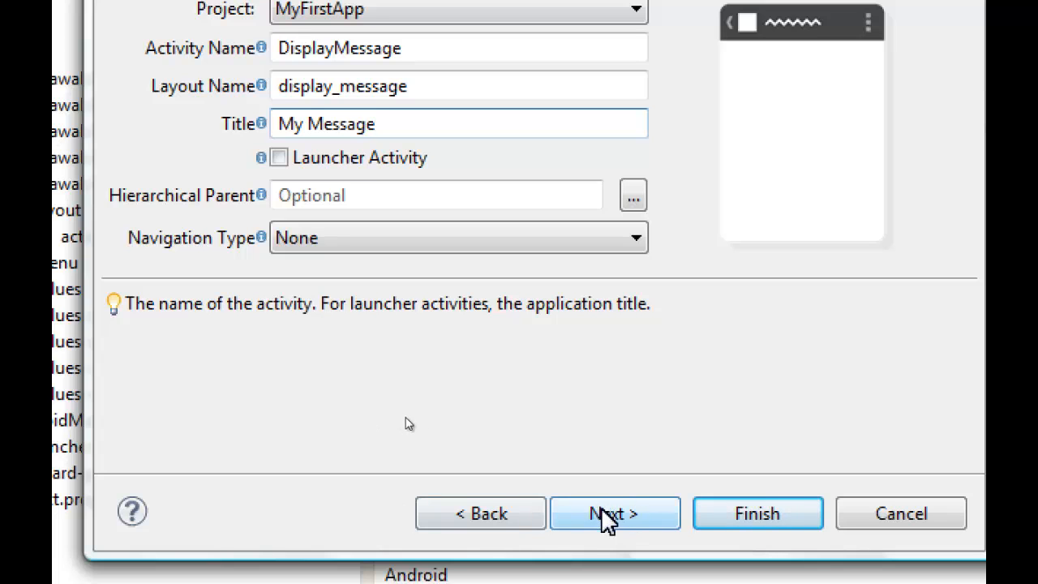
Step: Review the pending changes and finish, creating DisplayMessage.java and display_message.xml
click(615, 513)
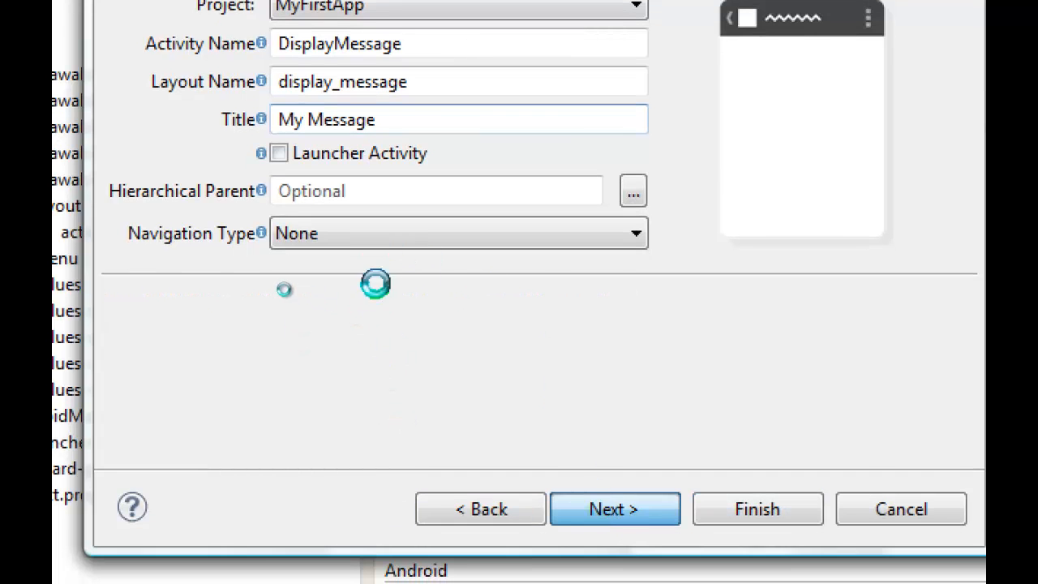
click(614, 509)
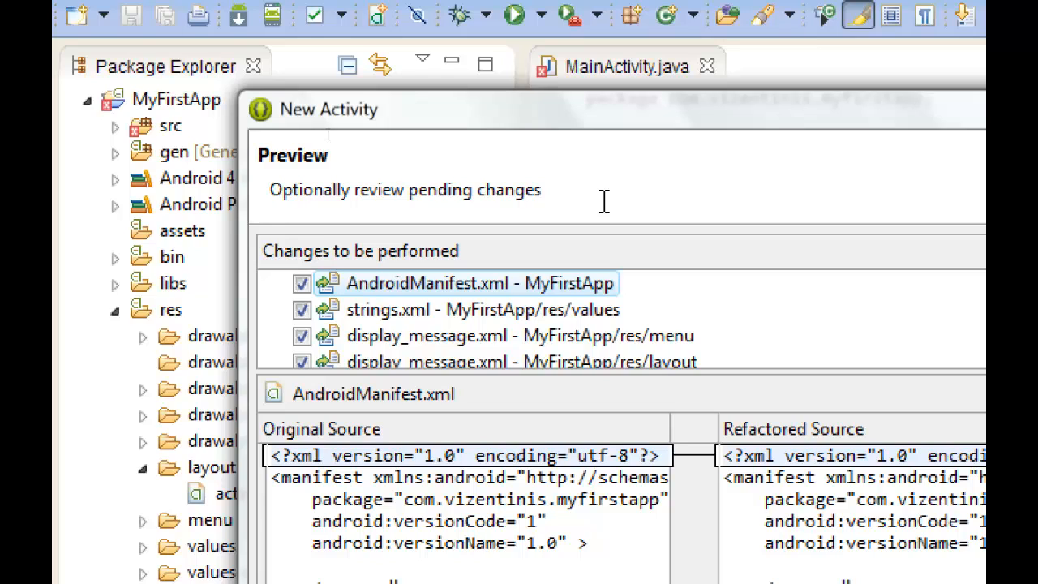
mouse_move(449, 409)
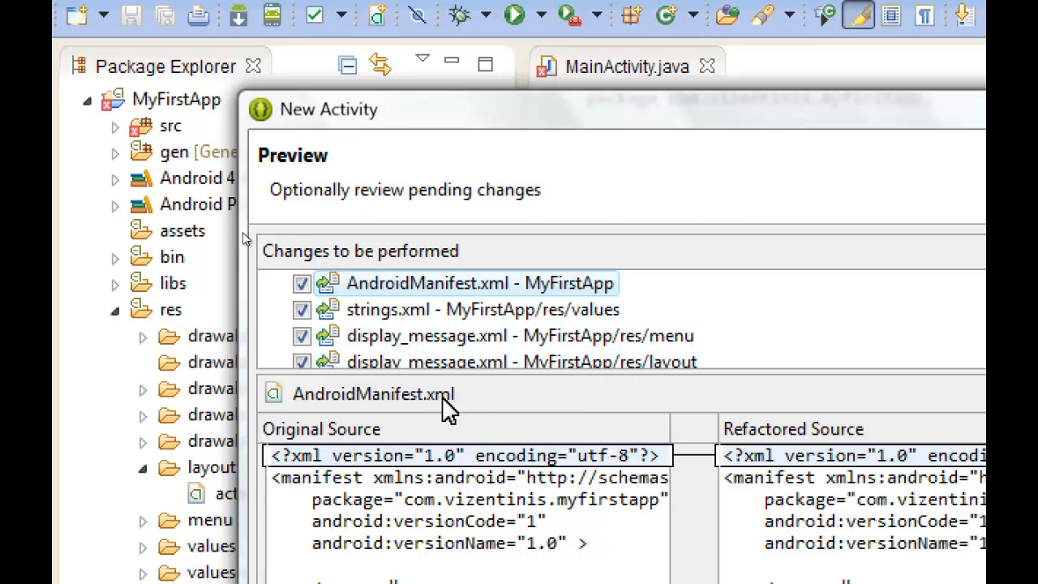
scroll(down, 3)
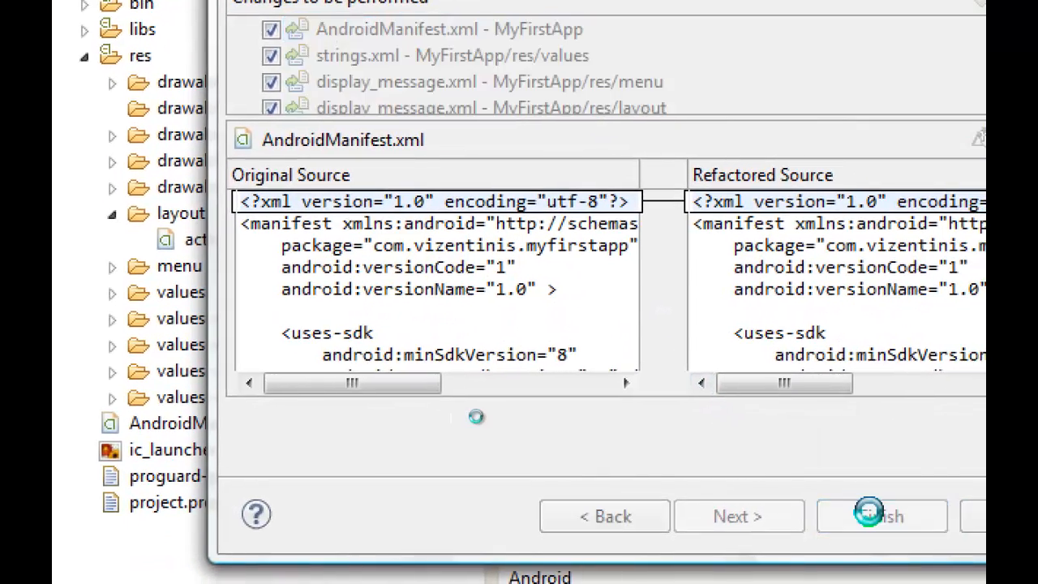
click(881, 515)
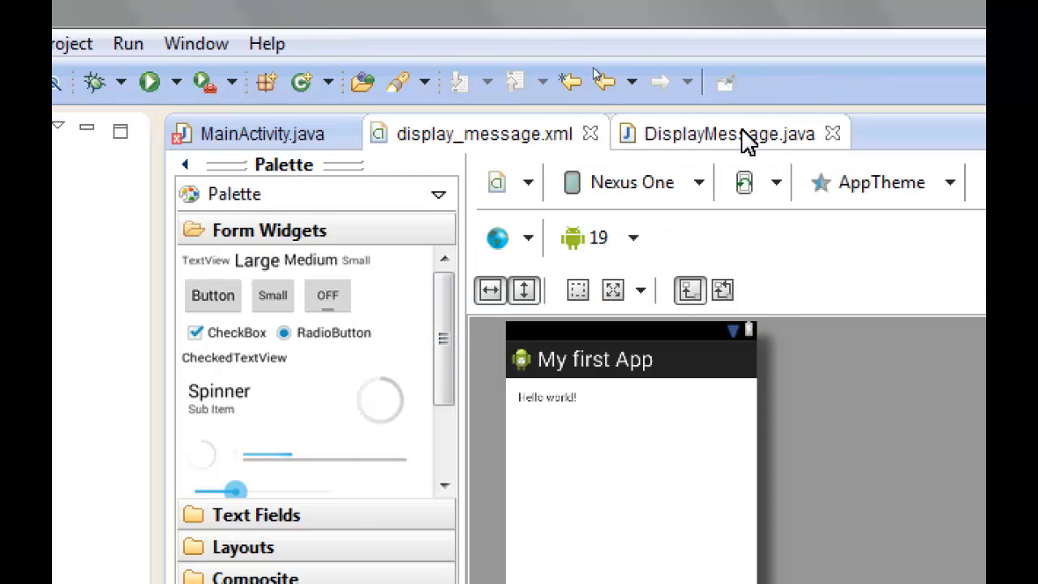
Step: View DisplayMessage.java, glance at AndroidManifest.xml from Package Explorer, then close the manifest
click(728, 133)
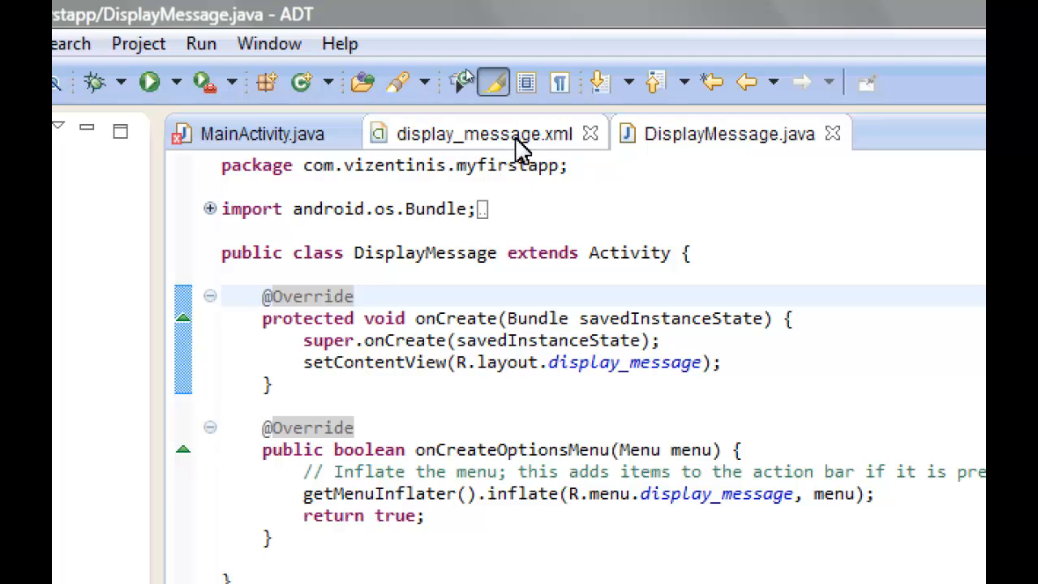
mouse_move(484, 133)
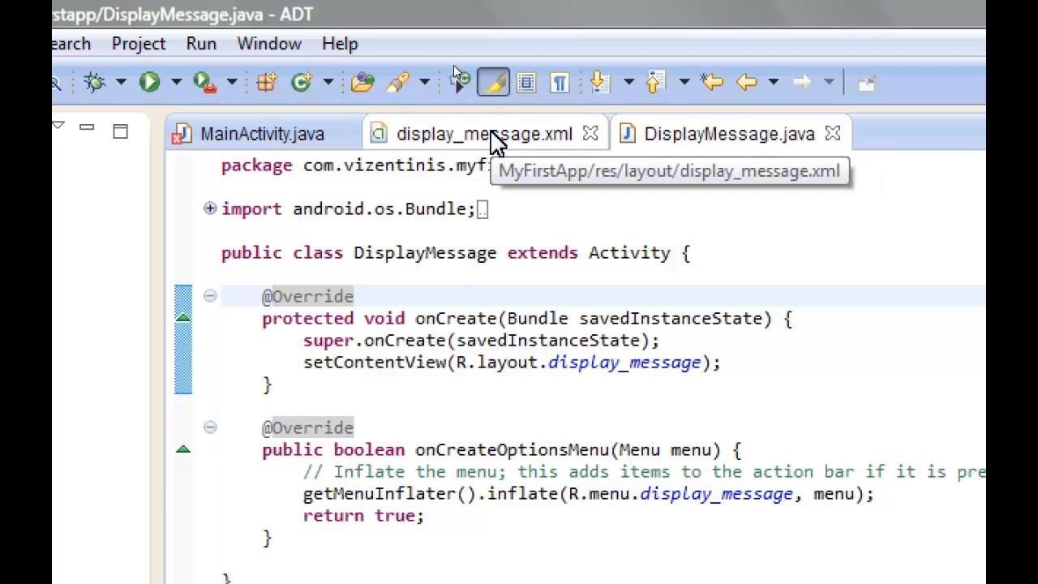
click(725, 133)
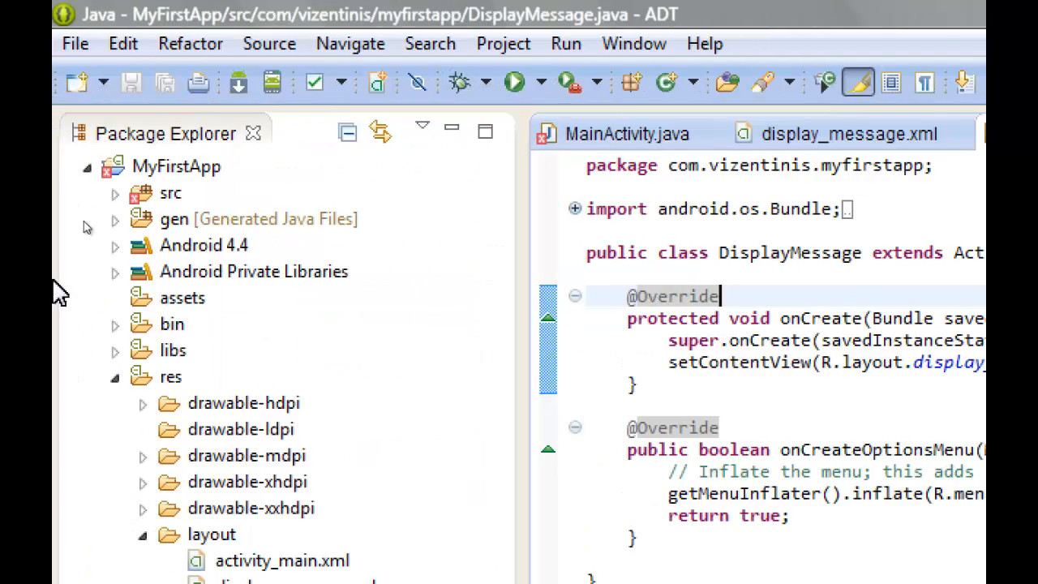
scroll(down, 3)
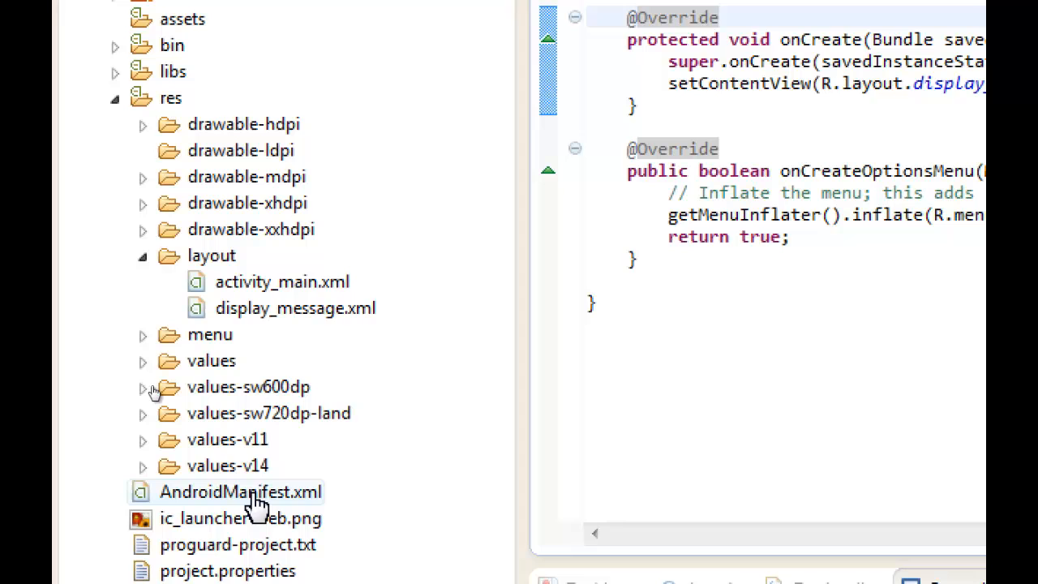
click(240, 491)
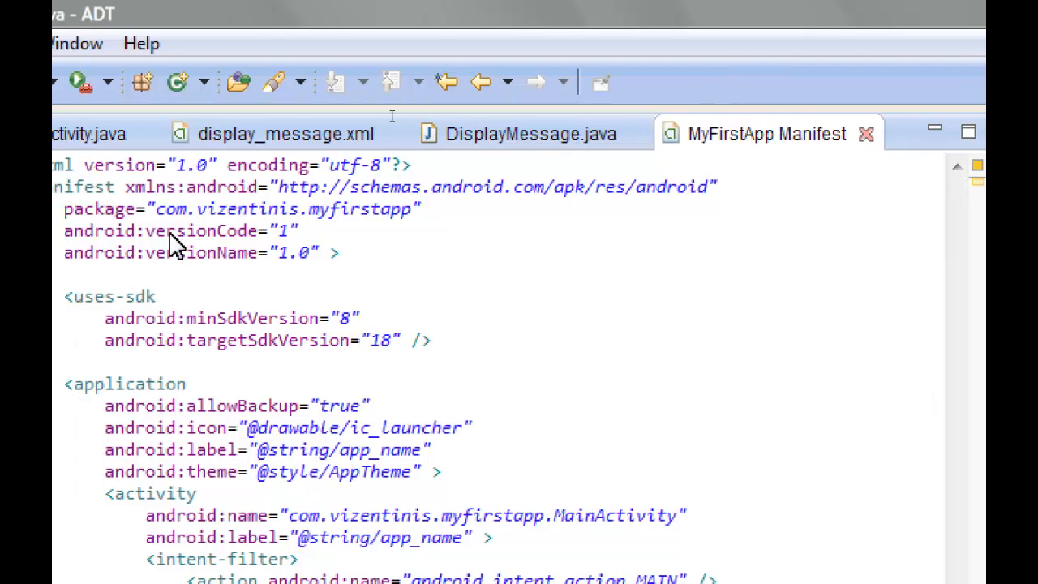
click(532, 133)
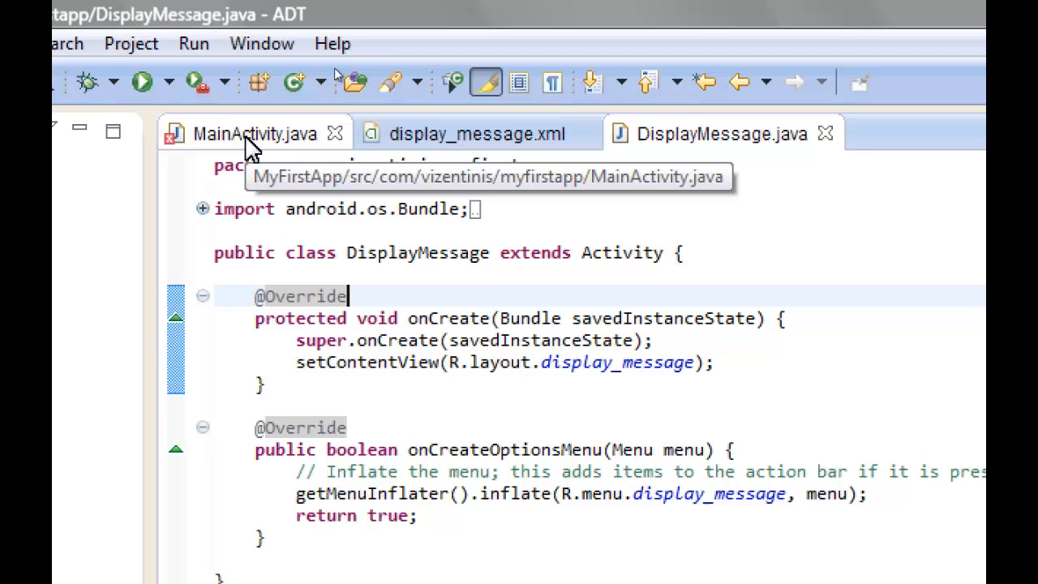
Step: Check MainActivity's intent targets DisplayMessage.class, then return to DisplayMessage.java
click(254, 133)
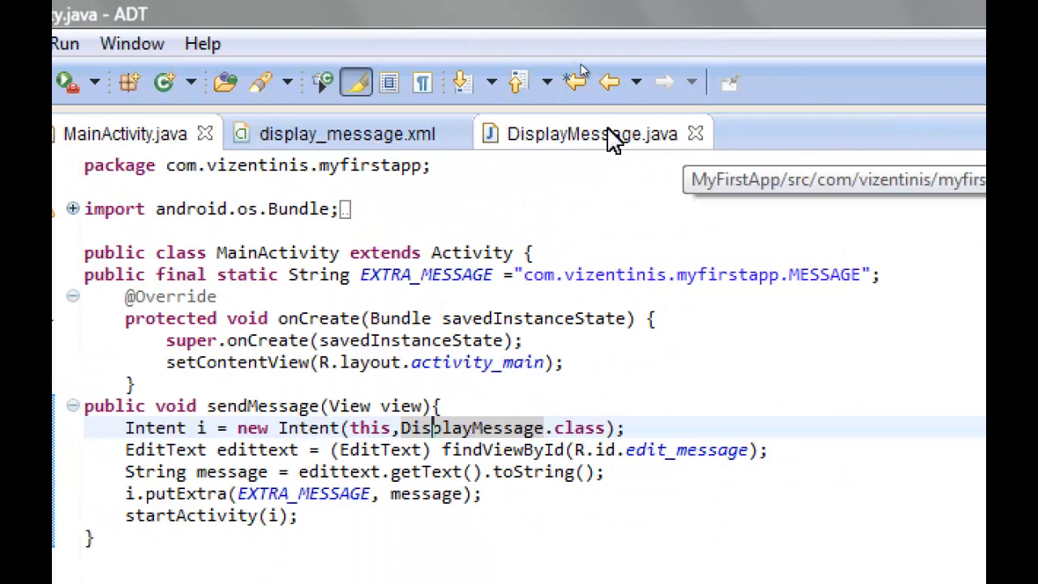
click(594, 133)
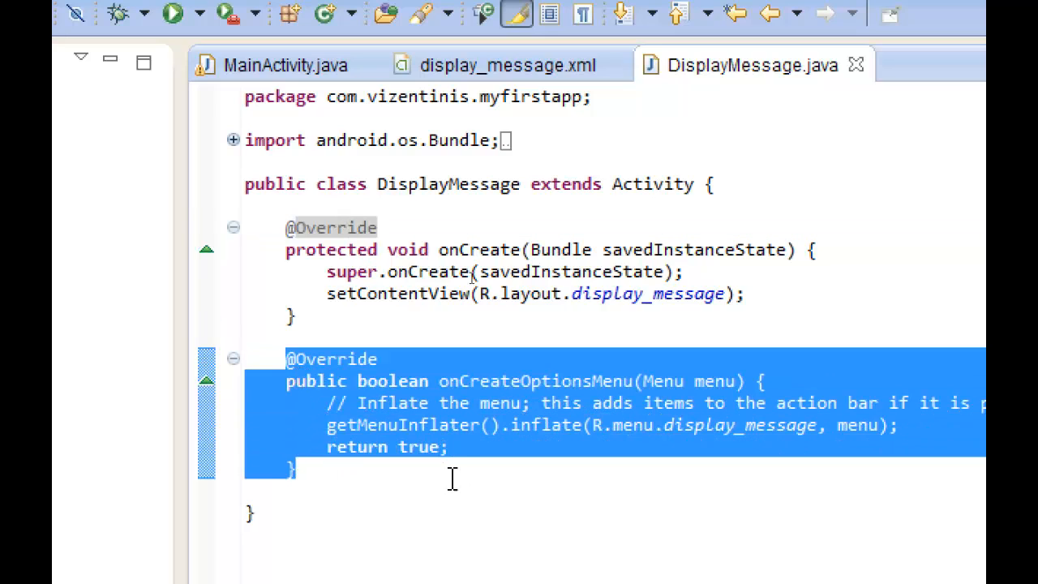
Step: Delete the onCreateOptionsMenu method and close display_message.xml after a look at it
key(Delete)
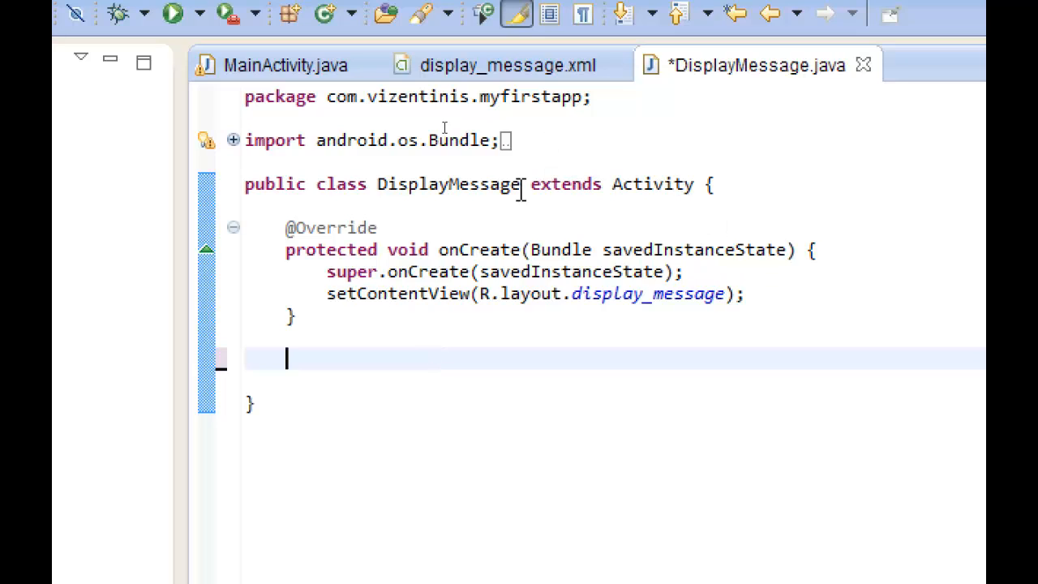
mouse_move(503, 184)
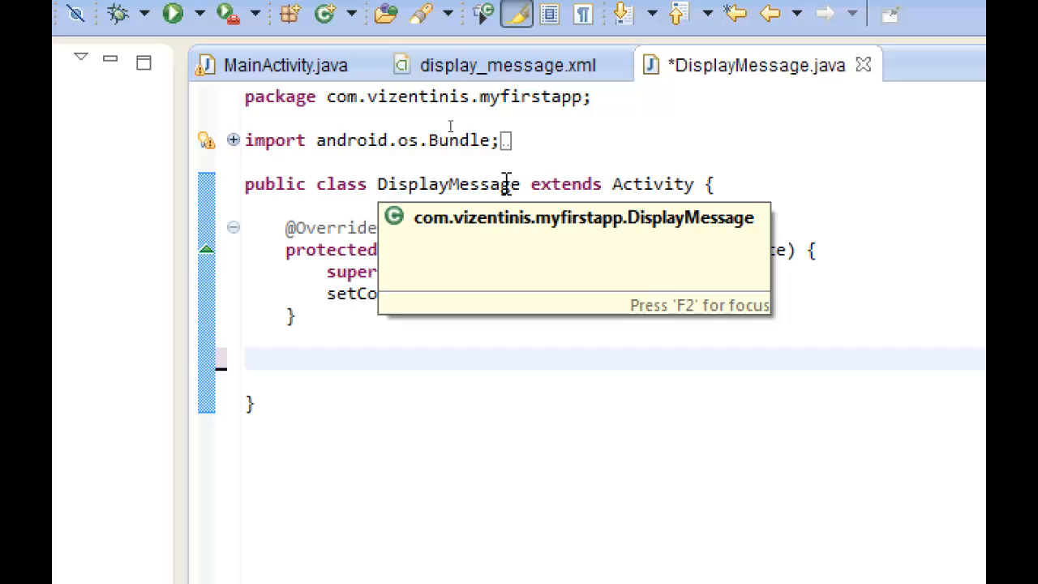
mouse_move(673, 173)
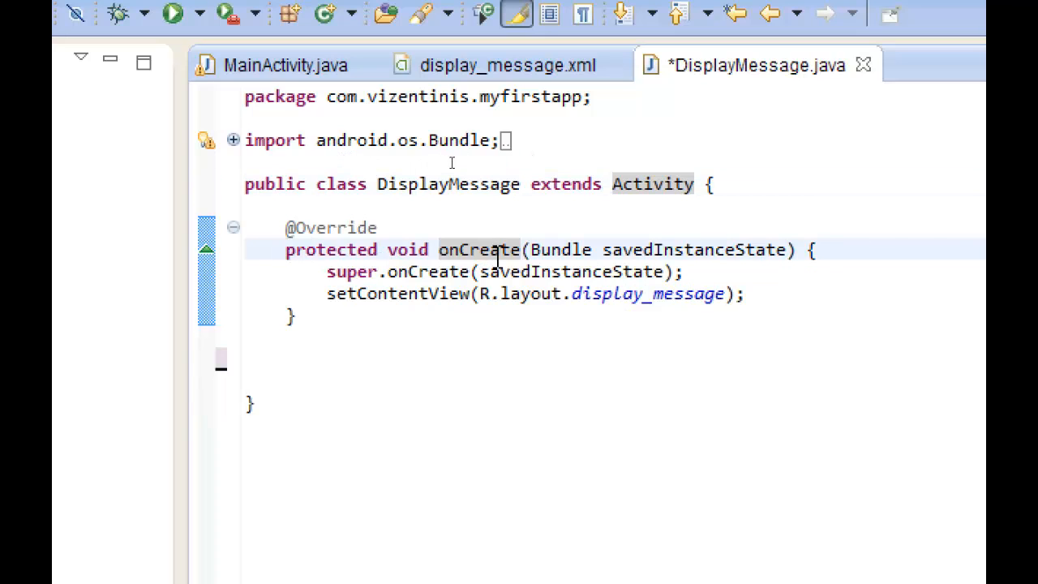
mouse_move(479, 250)
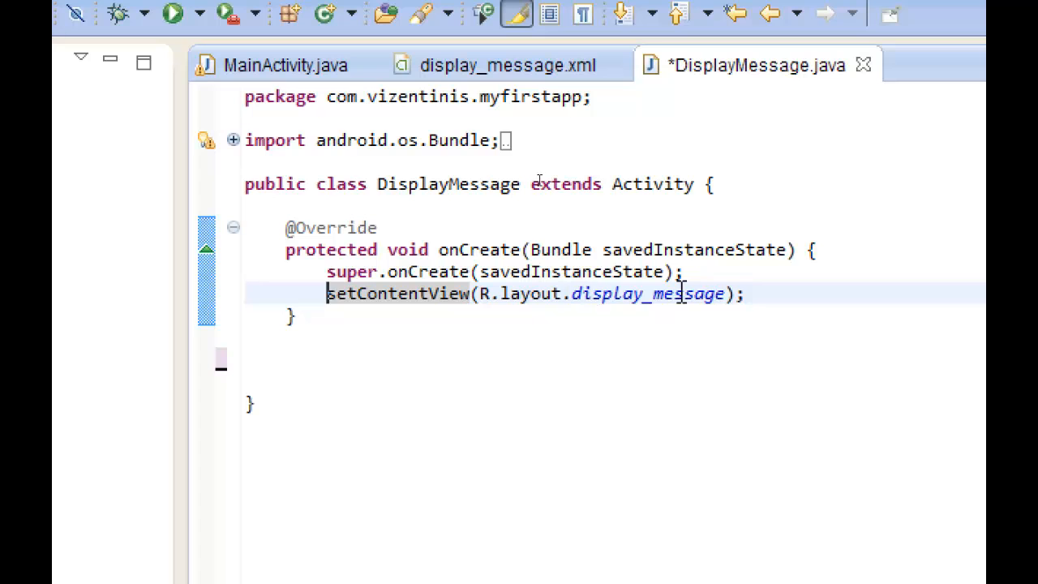
click(508, 65)
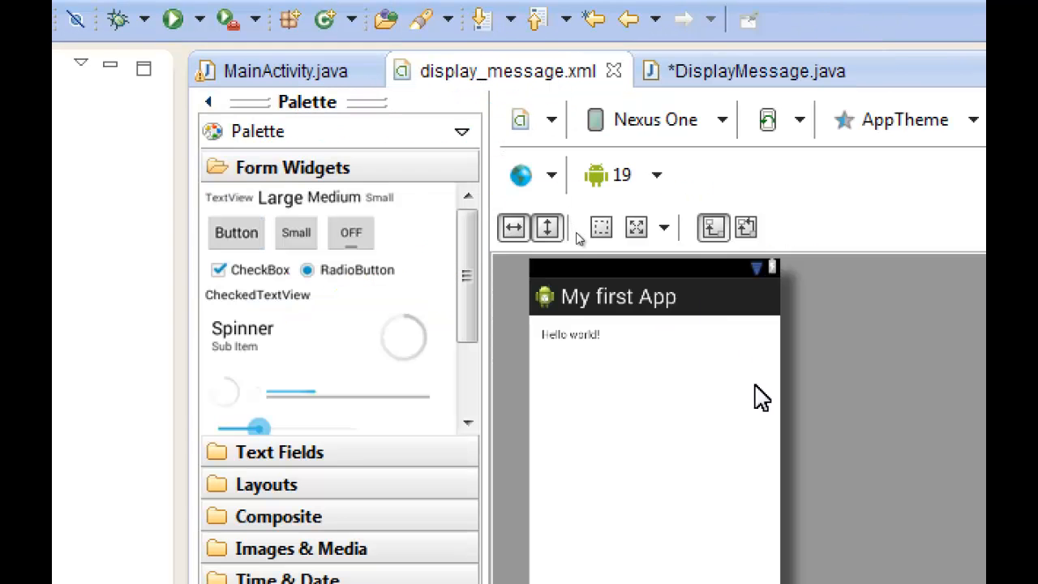
scroll(down, 3)
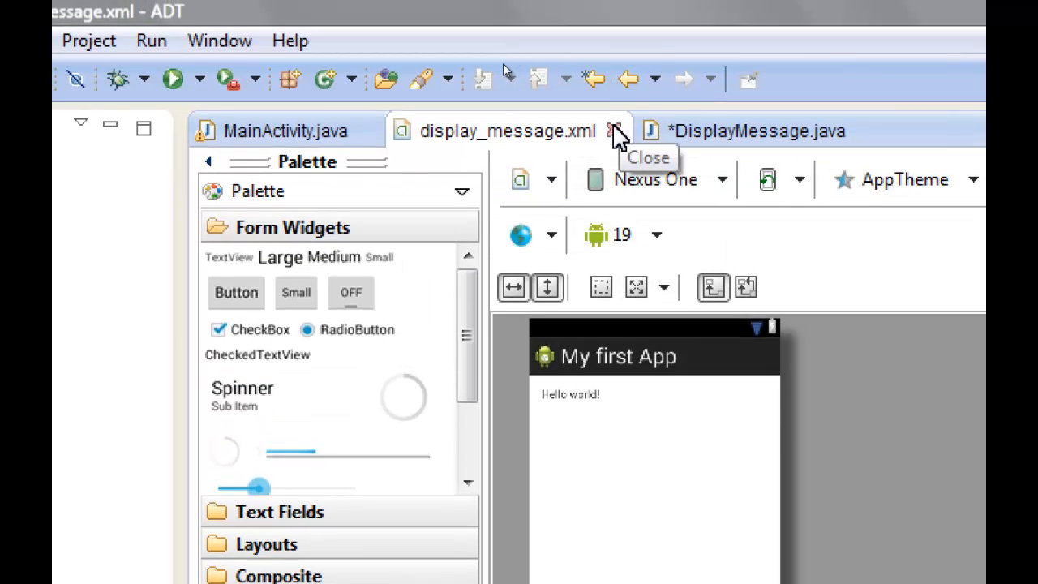
click(615, 131)
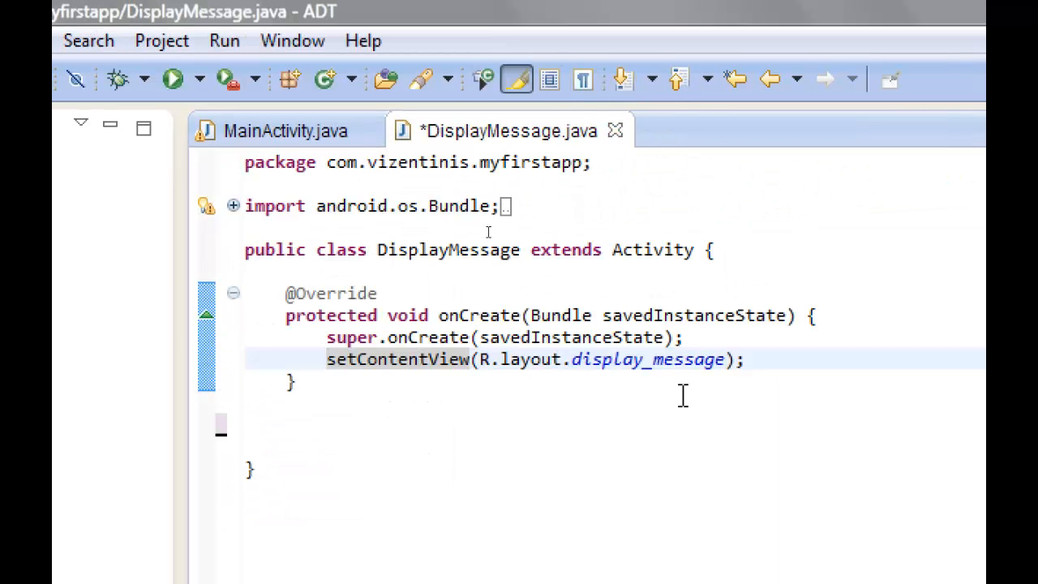
mouse_move(509, 409)
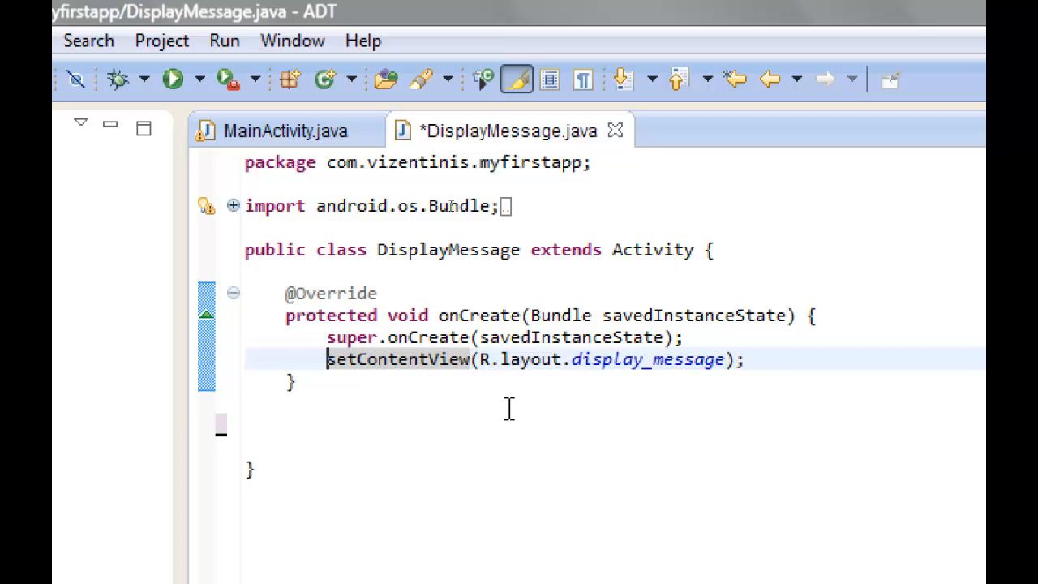
mouse_move(411, 404)
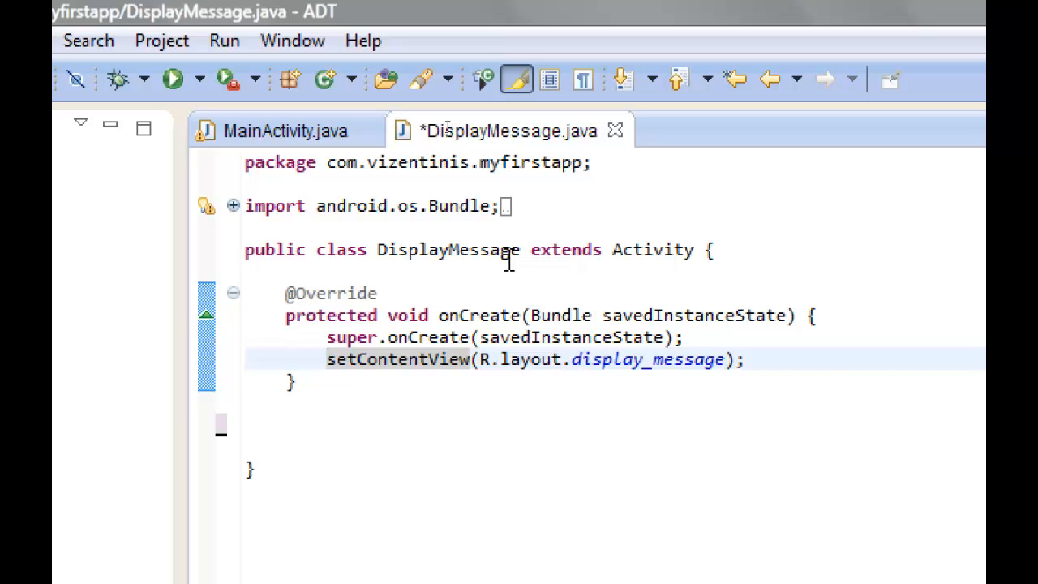
mouse_move(446, 215)
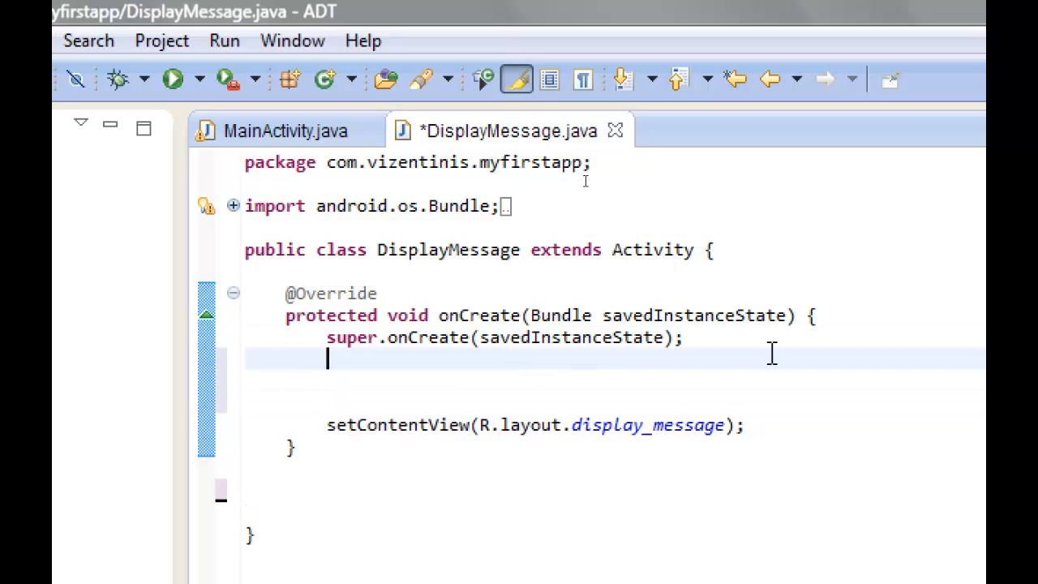
mouse_move(778, 405)
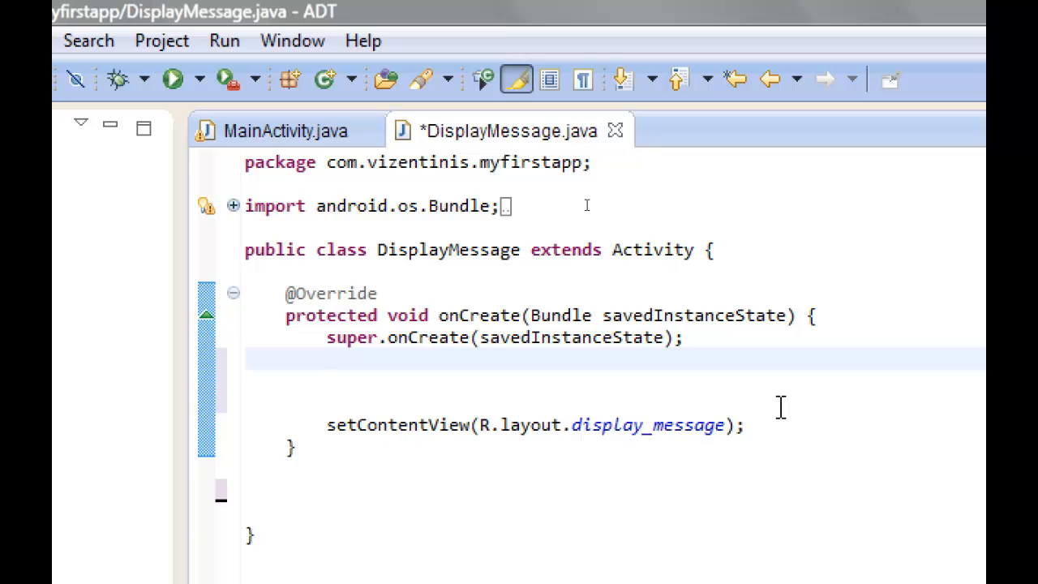
Step: Add the line Intent i = getIntent(); at the start of onCreate
text(Intent)
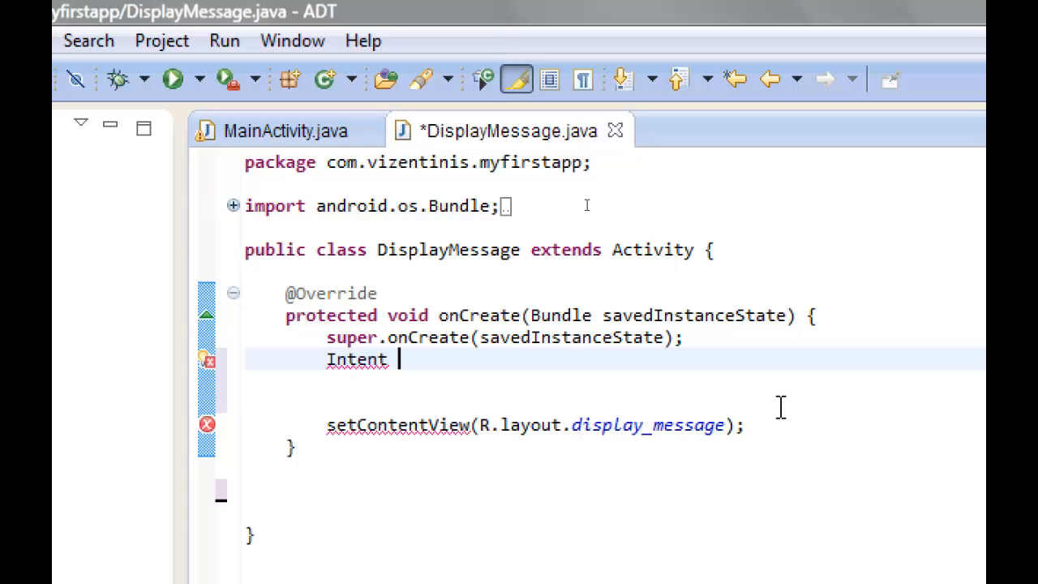
text(i)
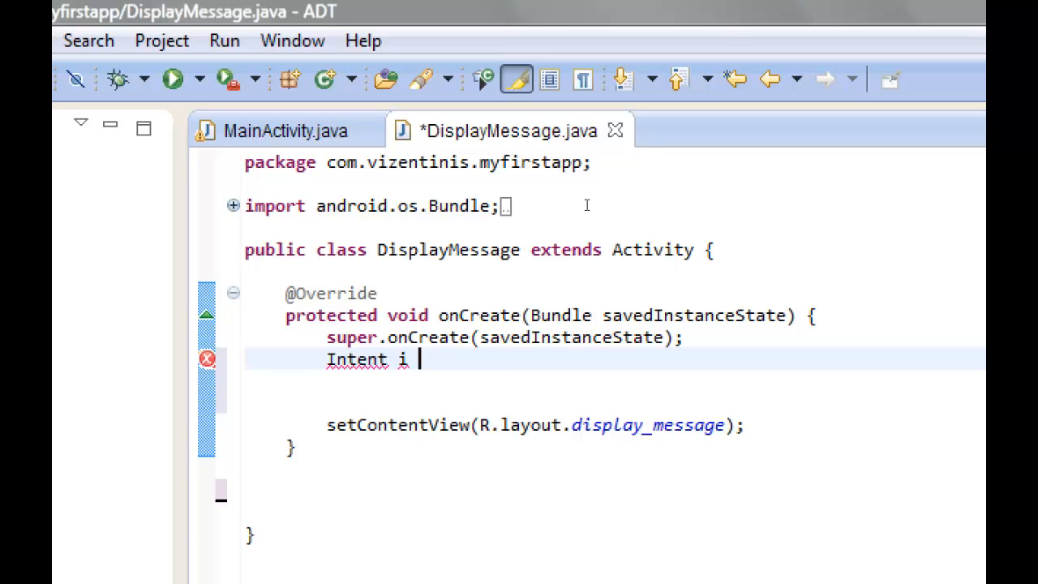
text(=)
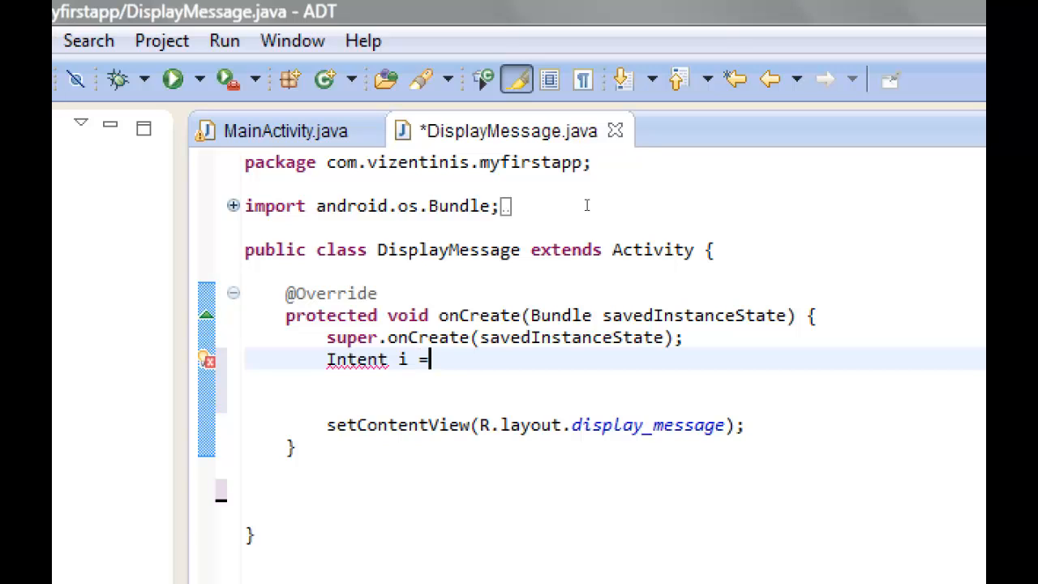
text(geti)
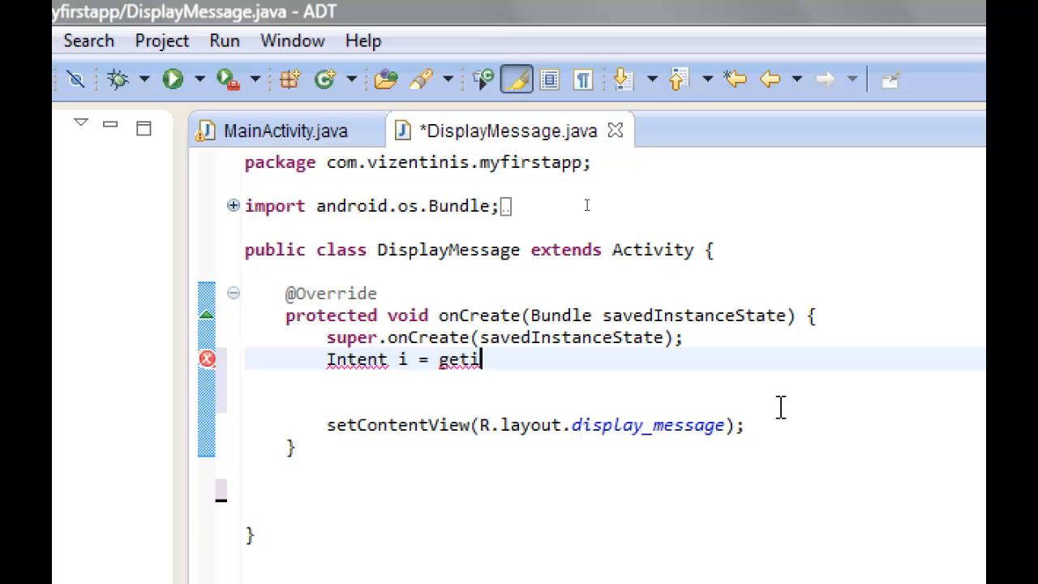
text(ntent())
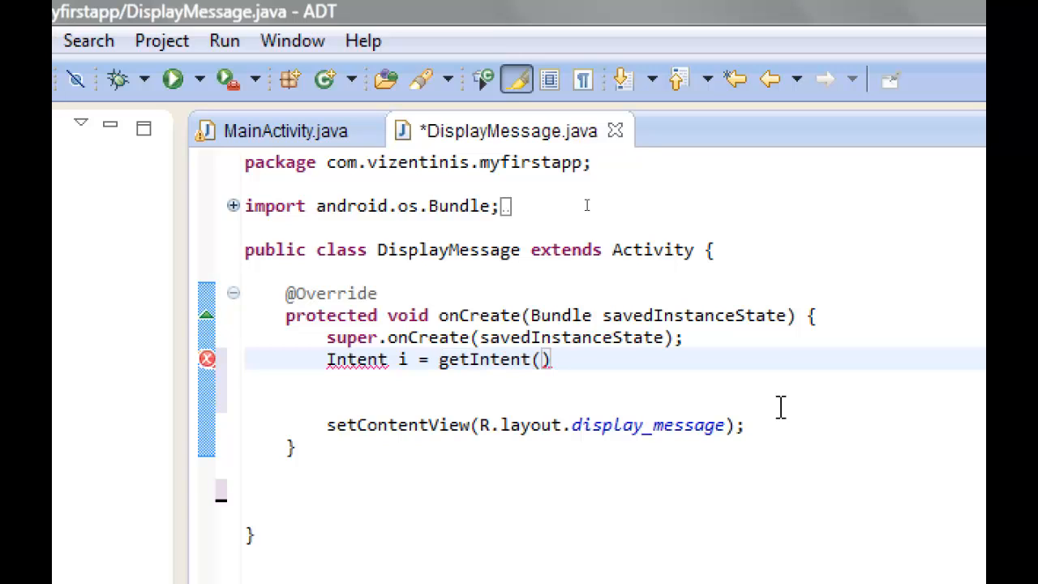
text(;)
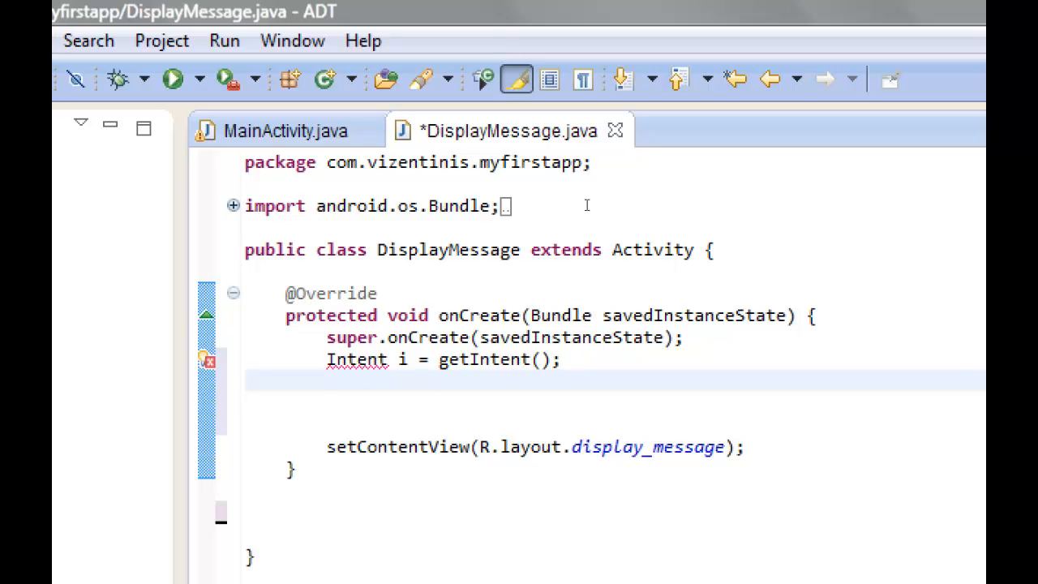
Step: Add String message = i.getStringExtra(MainActivity.EXTRA_MESSAGE); after getting the intent
text(String me)
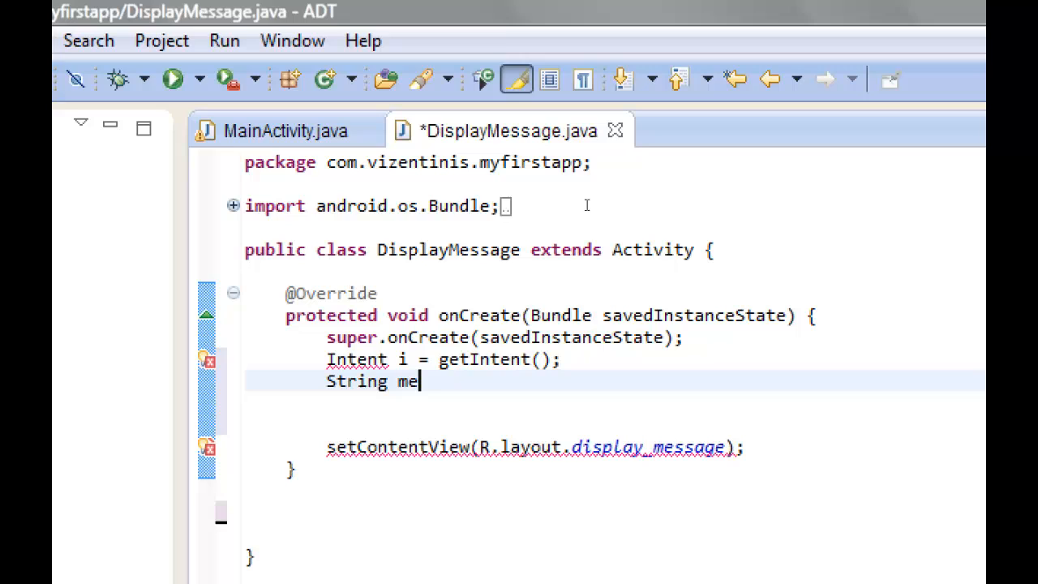
text(ssage =)
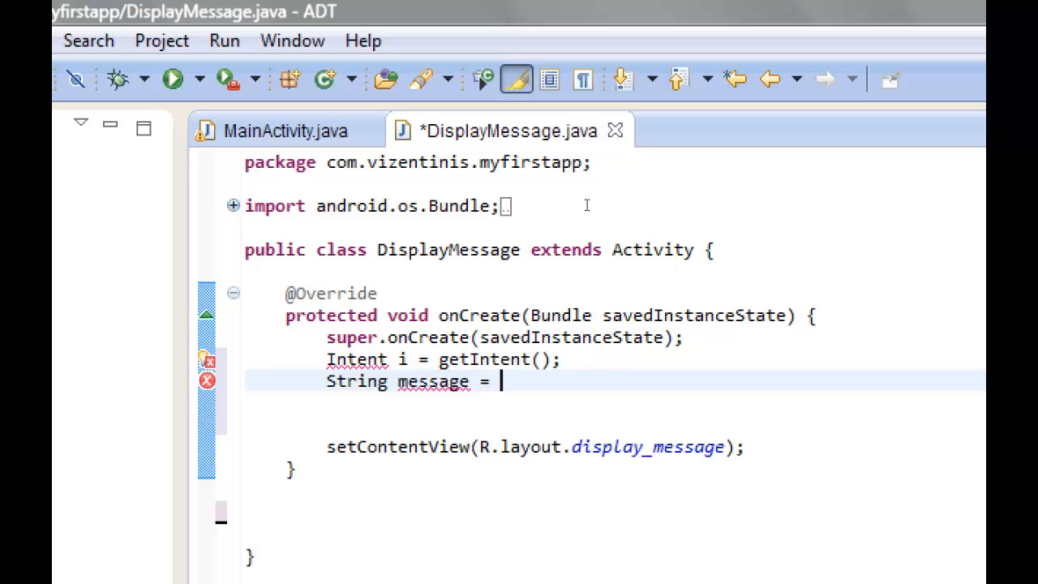
text(i)
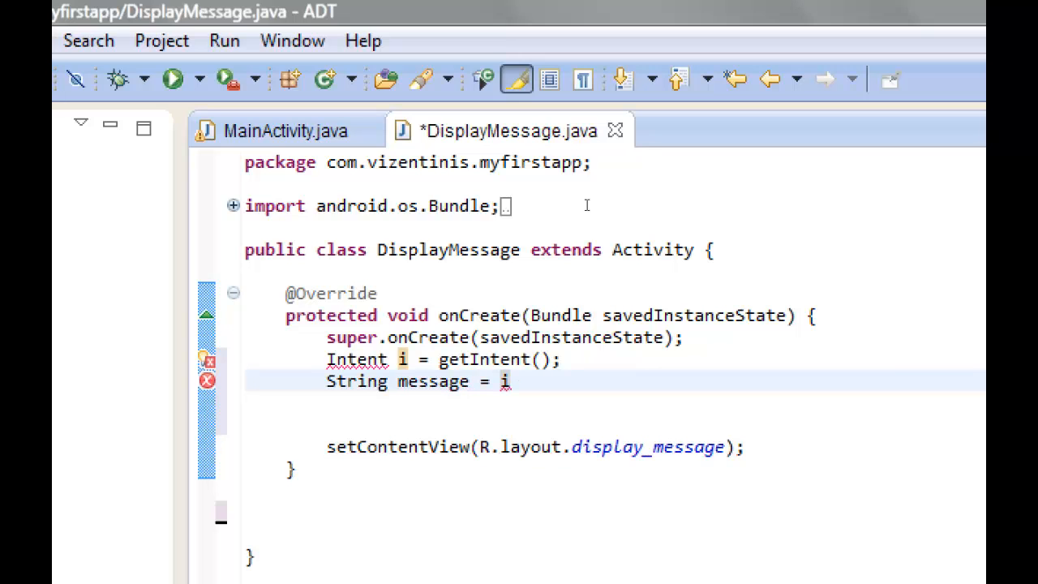
text(.)
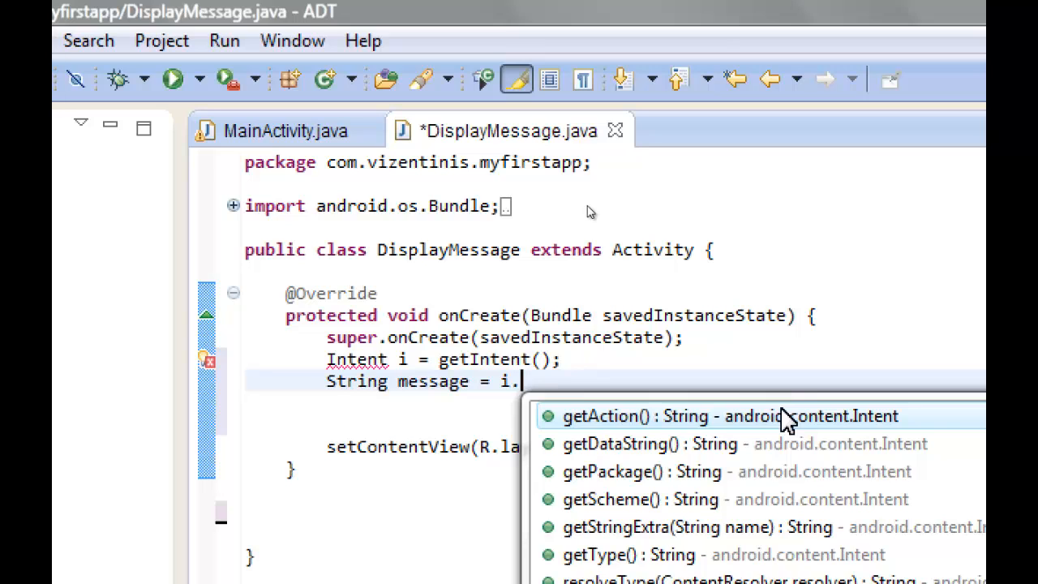
mouse_move(792, 430)
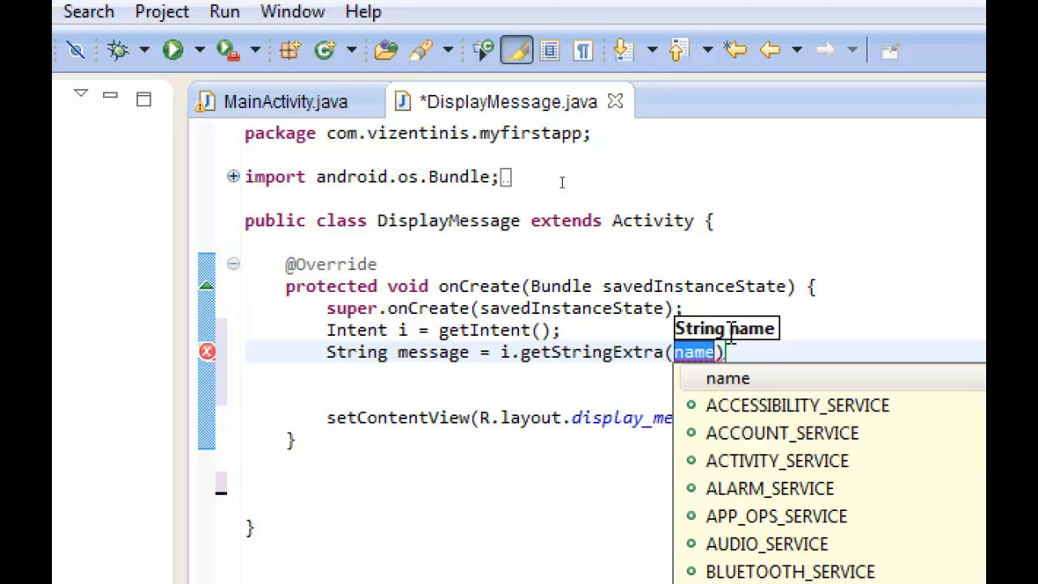
text(MainActivity.EXTRA_MESSAGE)
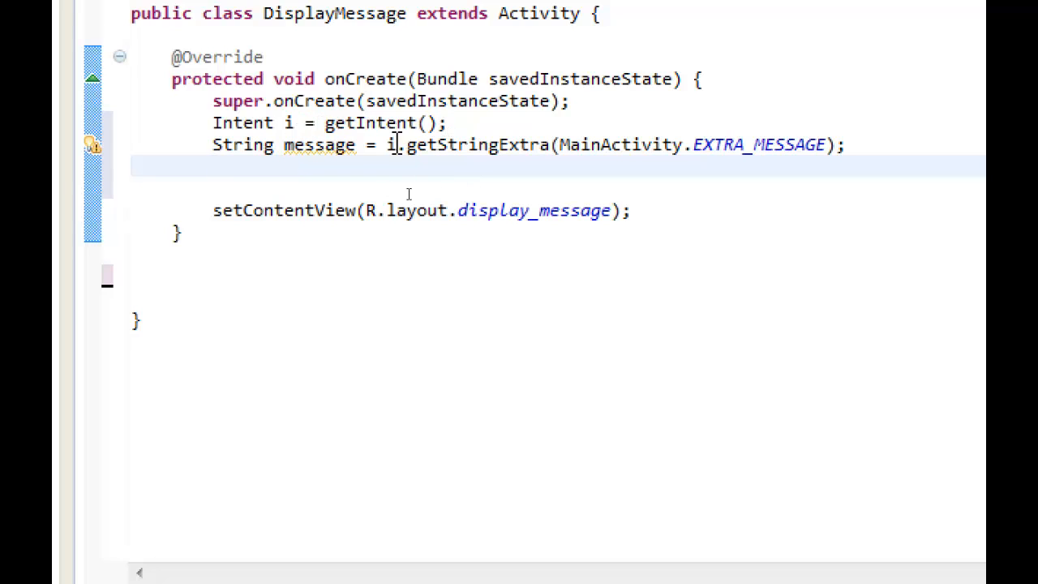
mouse_move(279, 145)
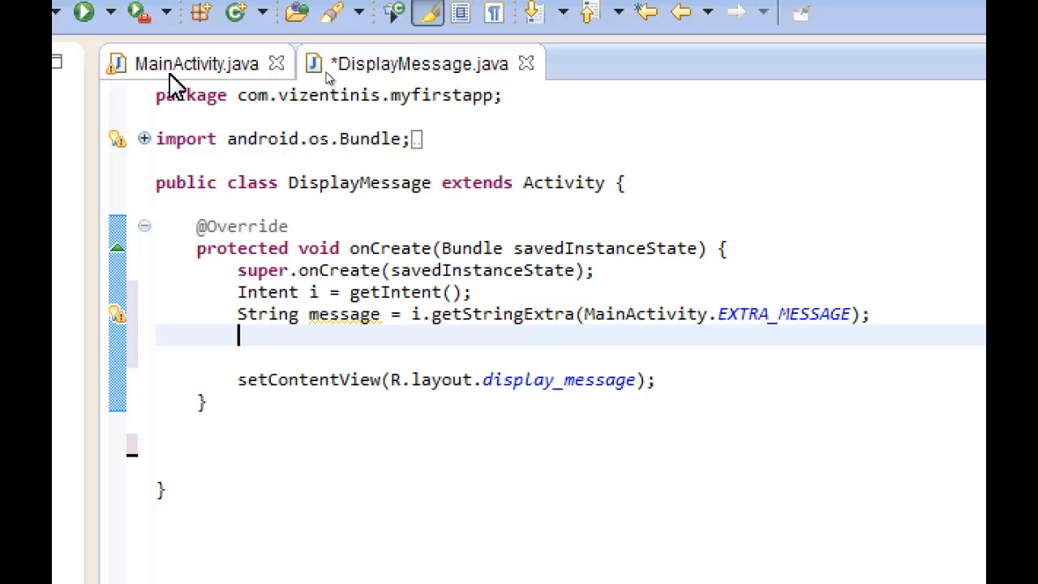
click(197, 63)
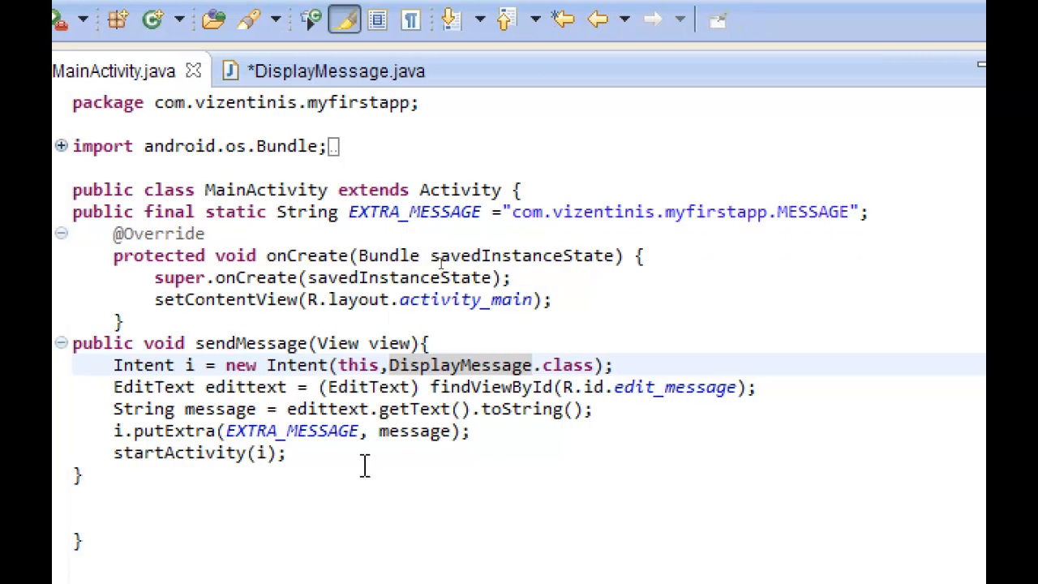
mouse_move(251, 276)
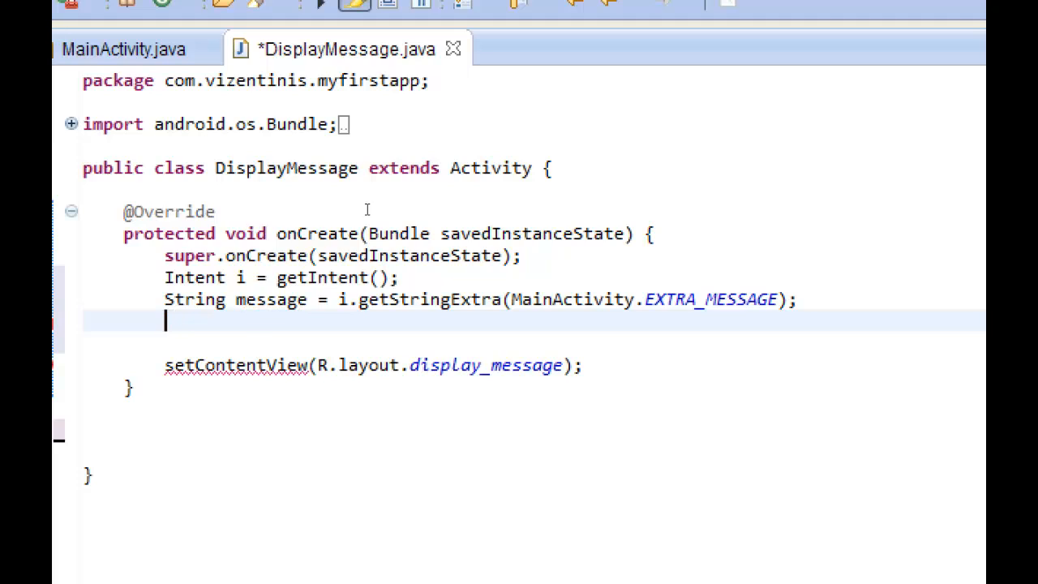
Step: Add TextView textview = new TextView(this); and begin the next line with textview
text(T)
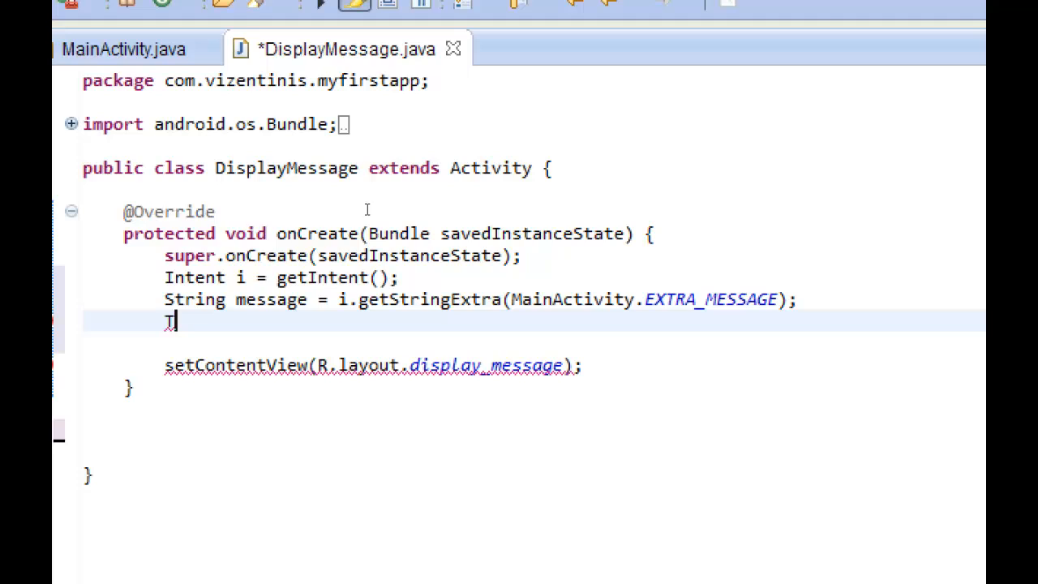
text(TextView)
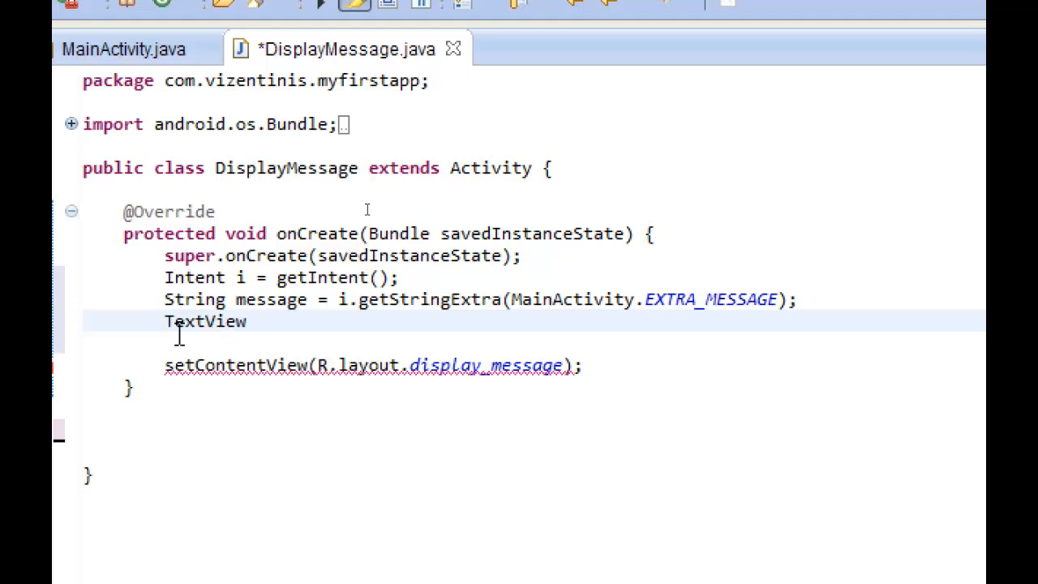
text(text)
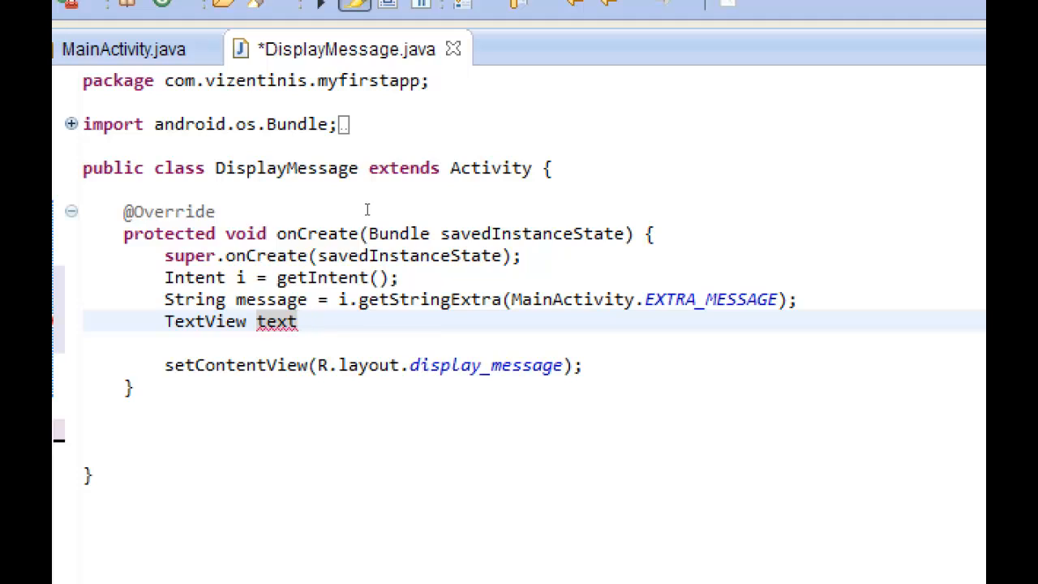
text(view)
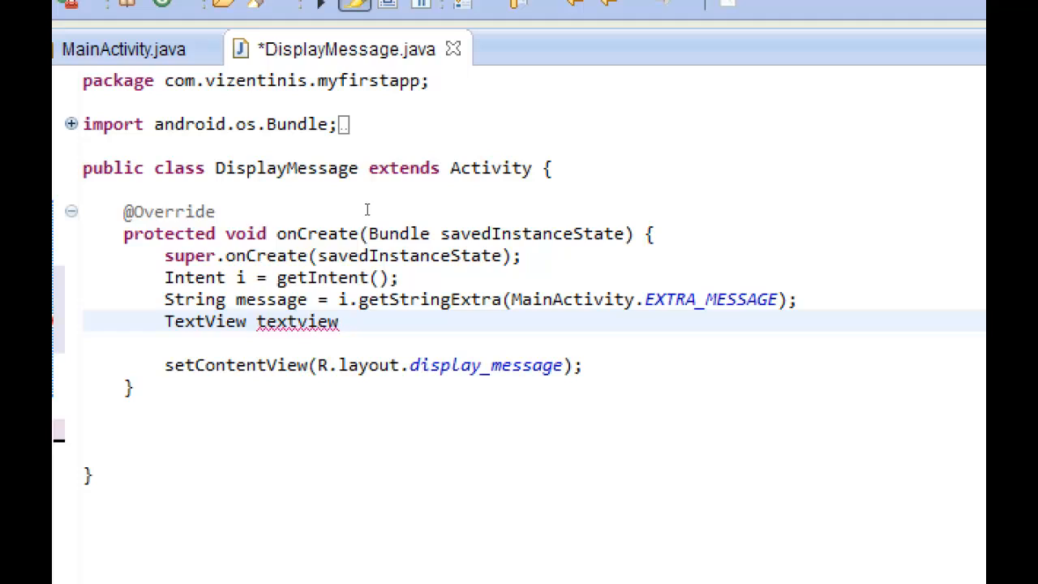
text(=)
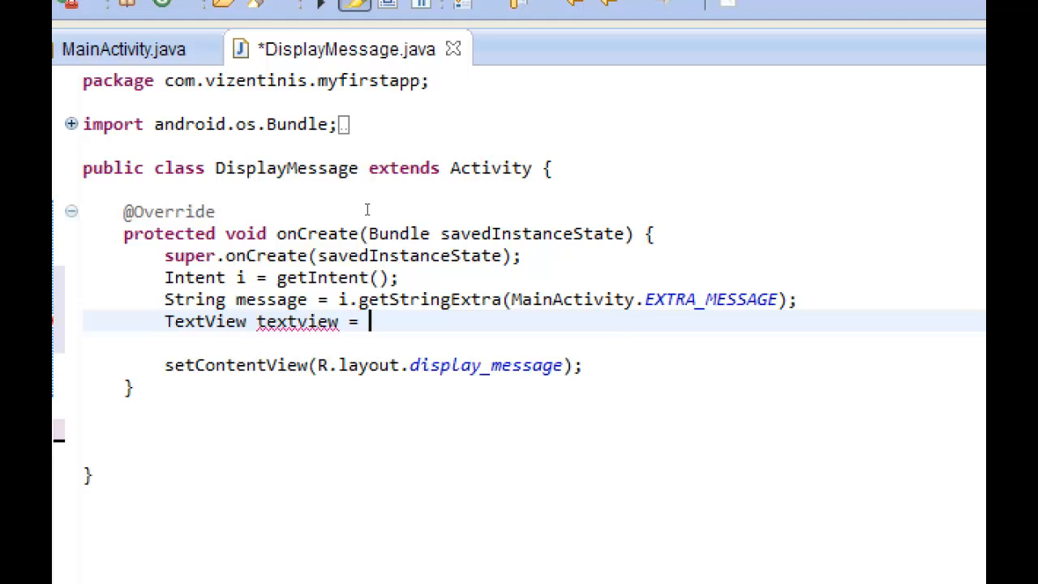
text(new TextView)
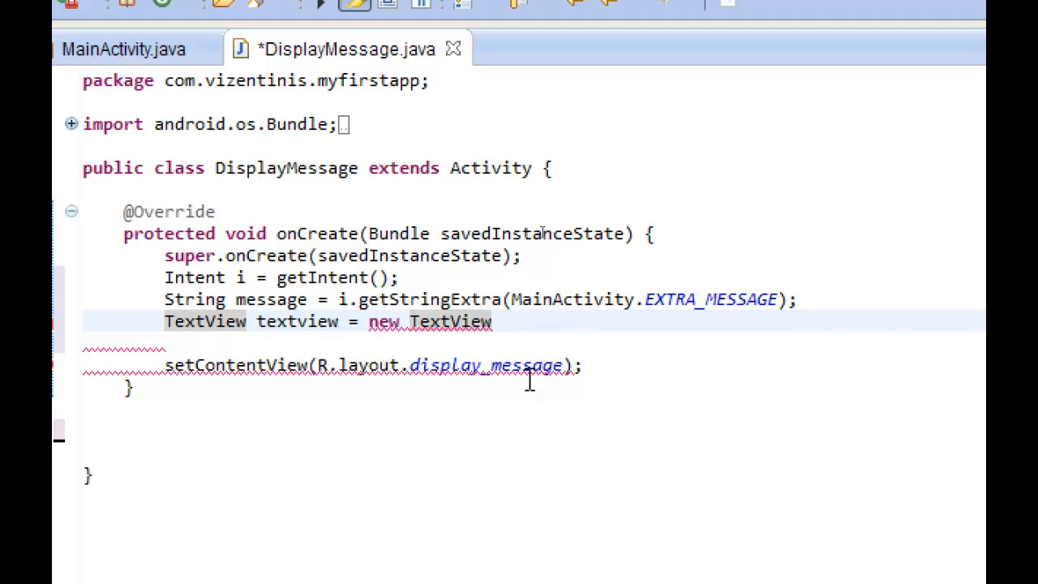
text((th)
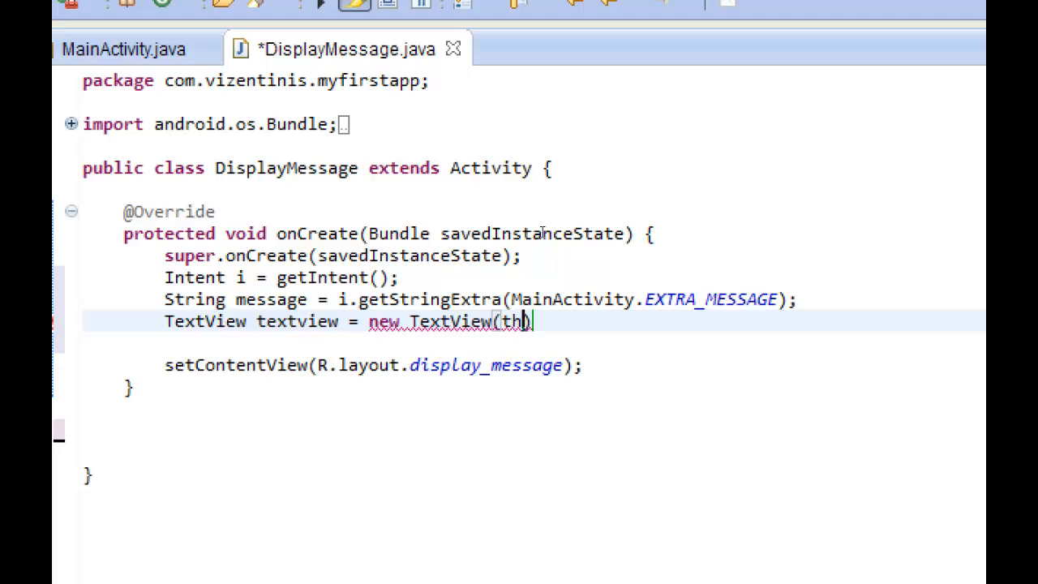
text(is)
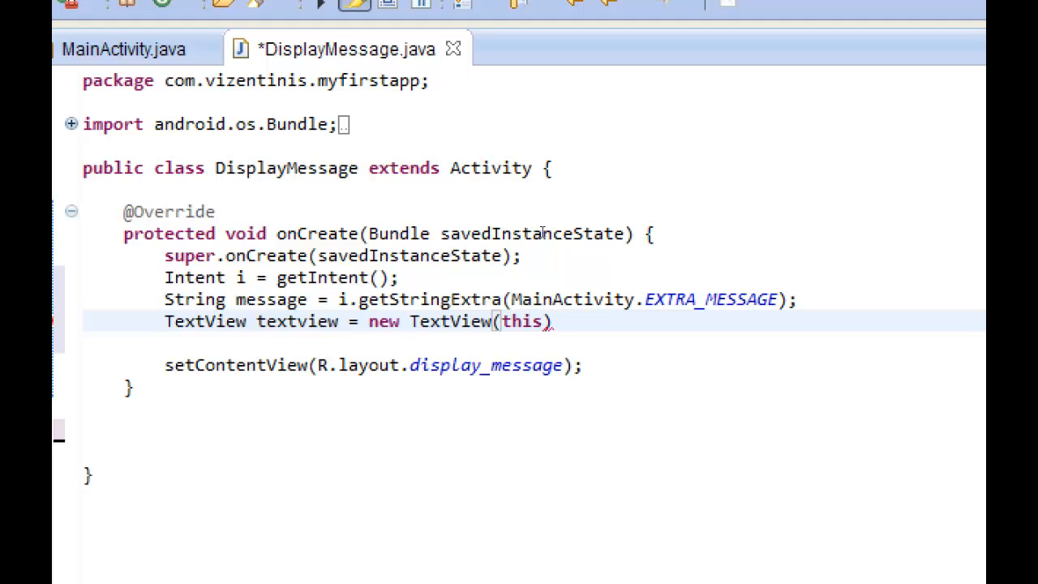
text(;)
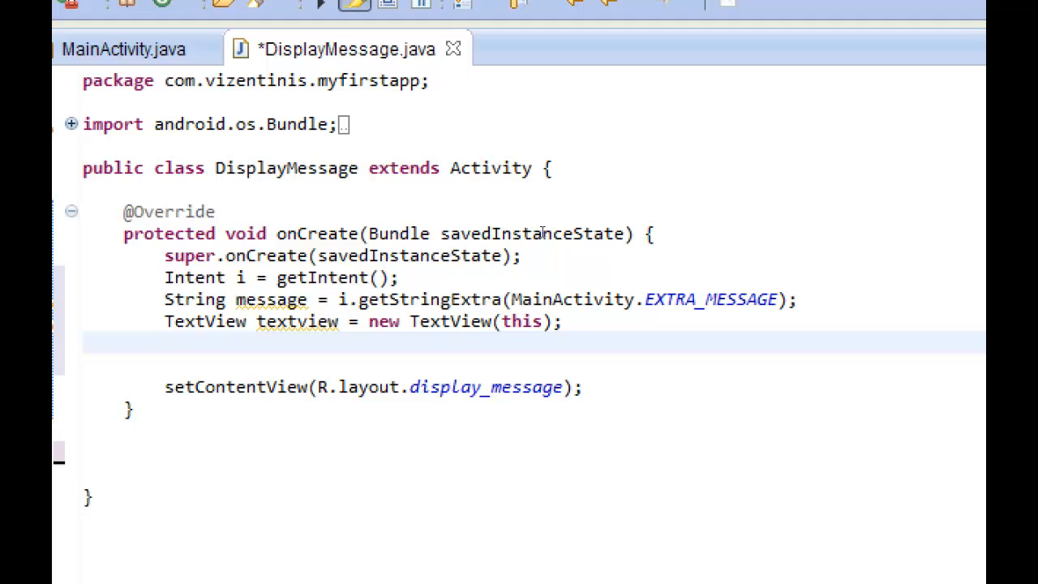
click(165, 342)
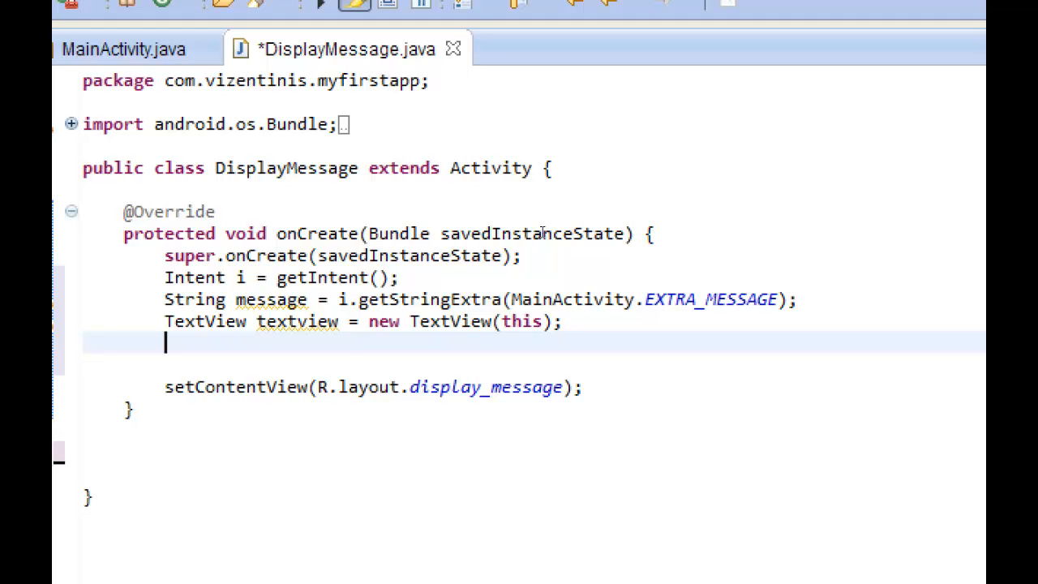
text(textview)
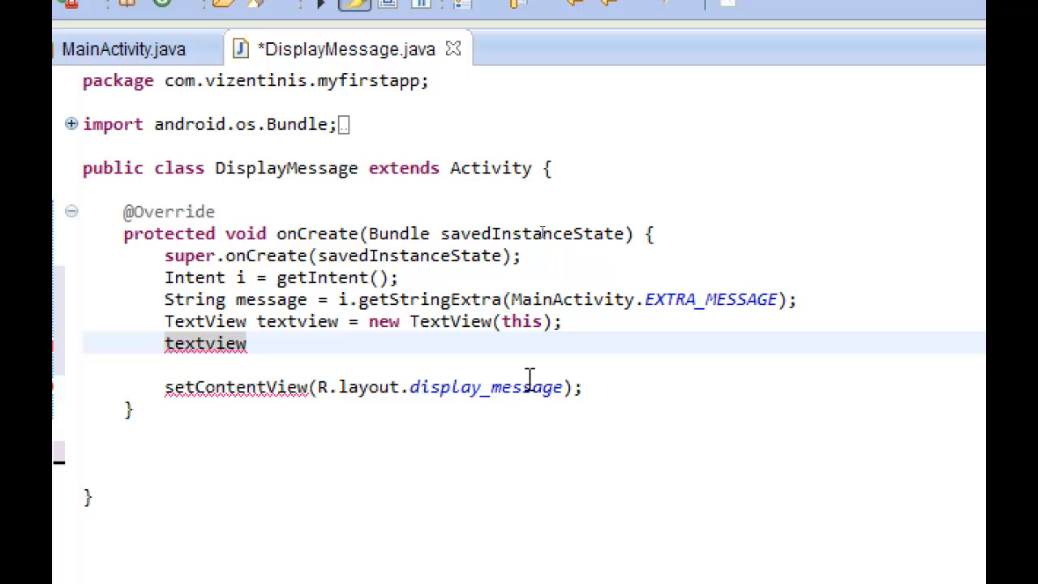
Step: Set textview's text size to 40 and text to message, and clear R.layout.display_message from setContentView
text(.s)
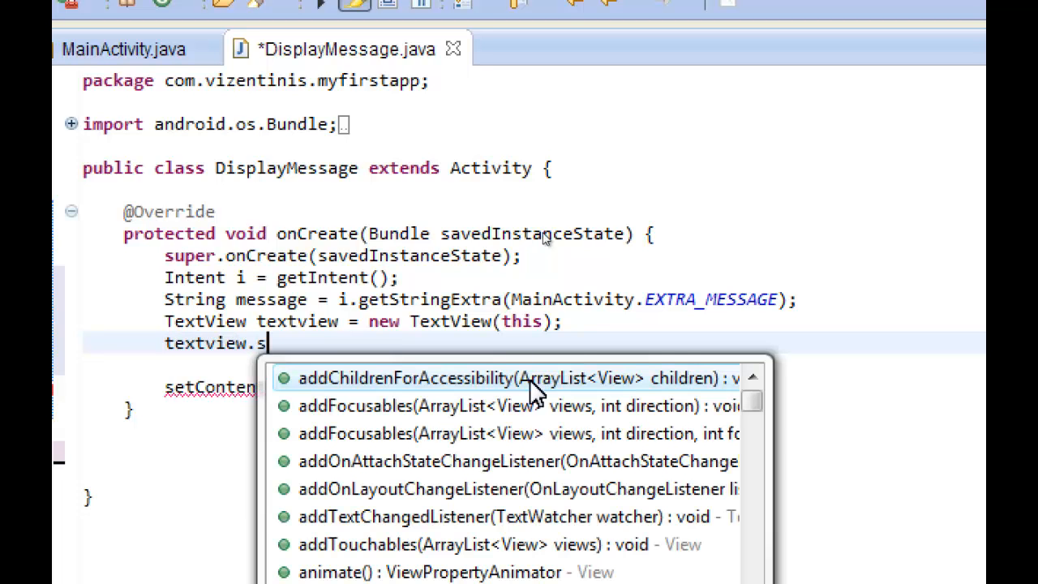
text(et)
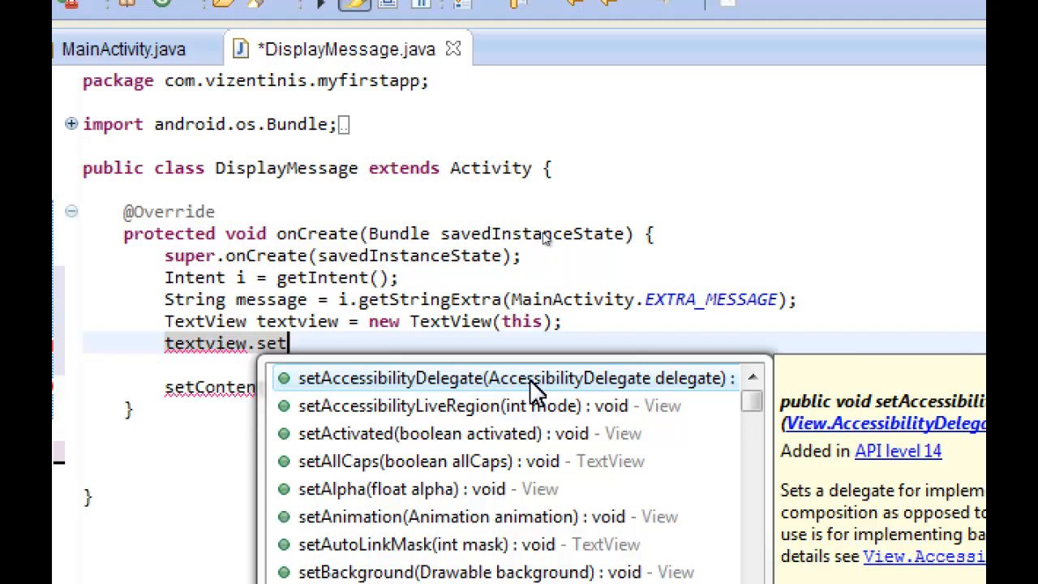
text(tSize(40);)
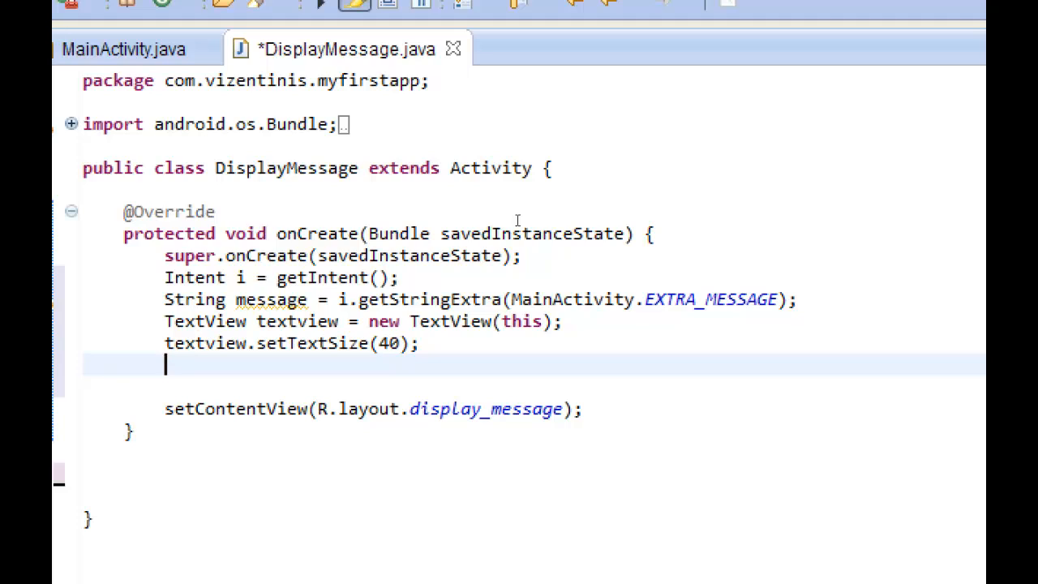
text(te)
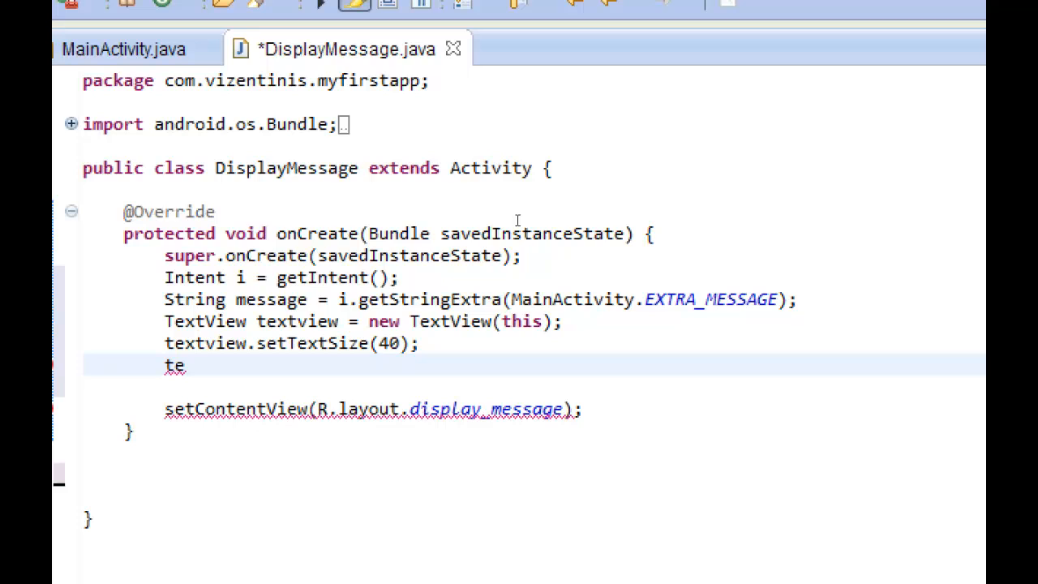
text(xtview.setText(text)
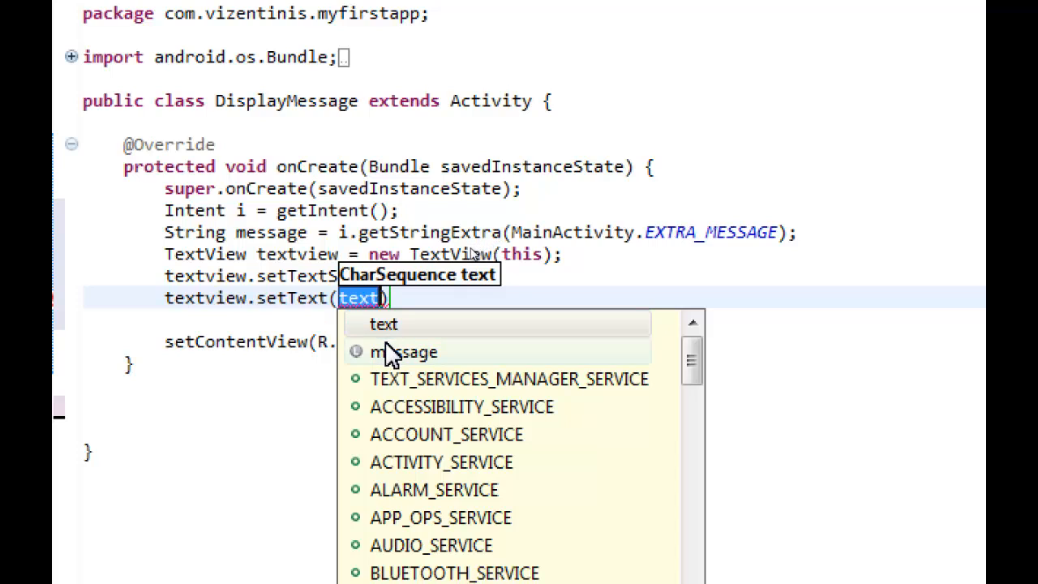
mouse_move(401, 351)
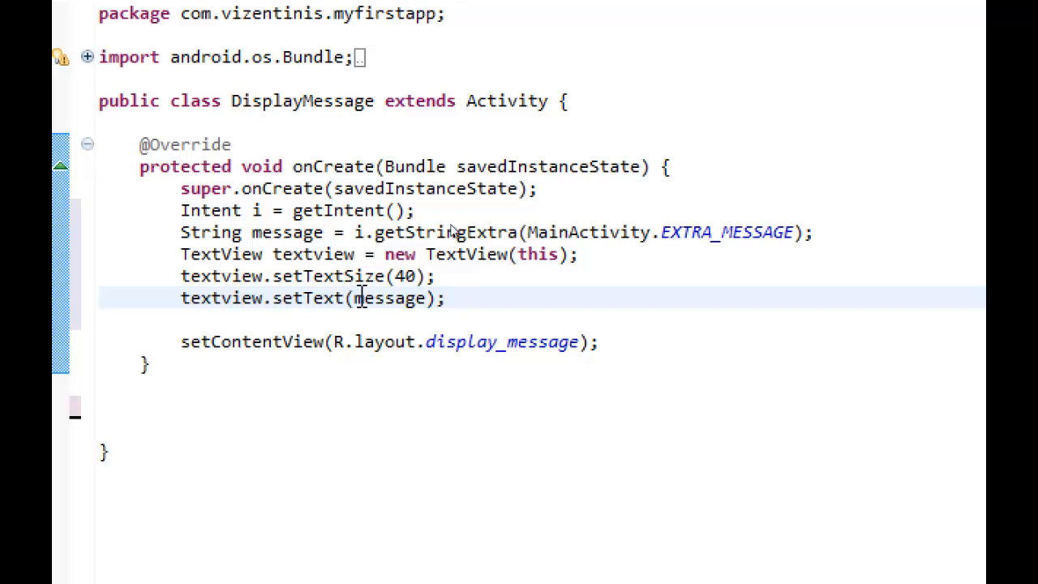
double_click(287, 233)
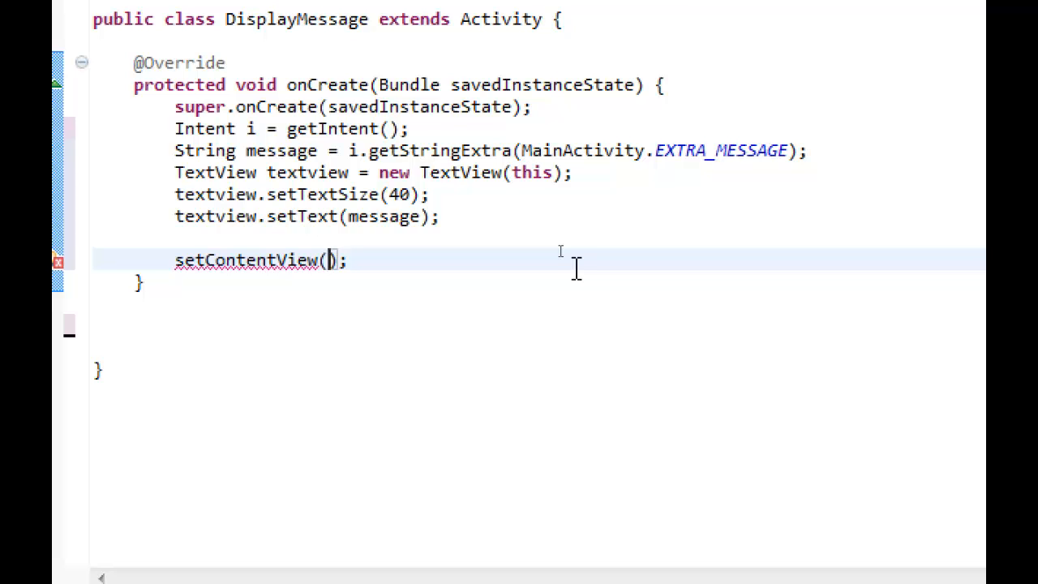
Step: Pass textview to setContentView in DisplayMessage's onCreate
text(tex)
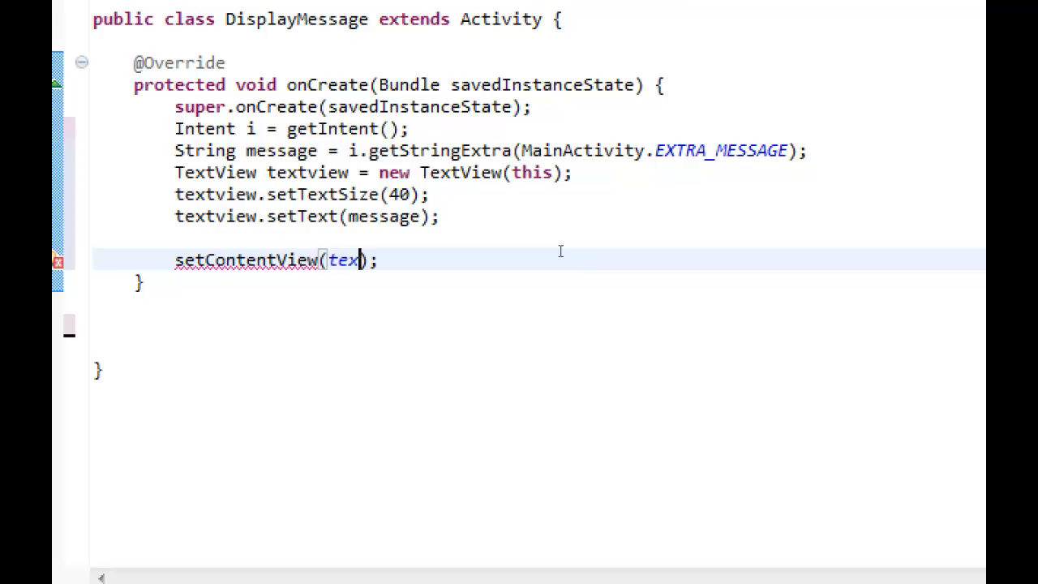
text(tview)
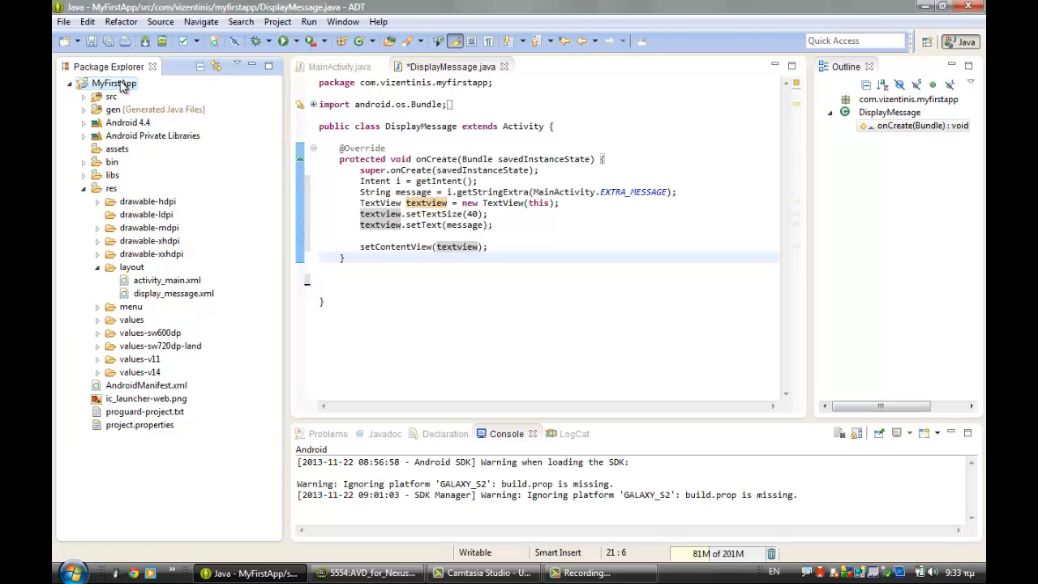
Step: Run MyFirstApp as an Android Application, saving DisplayMessage.java and choosing the running Nexus S device
right_click(113, 83)
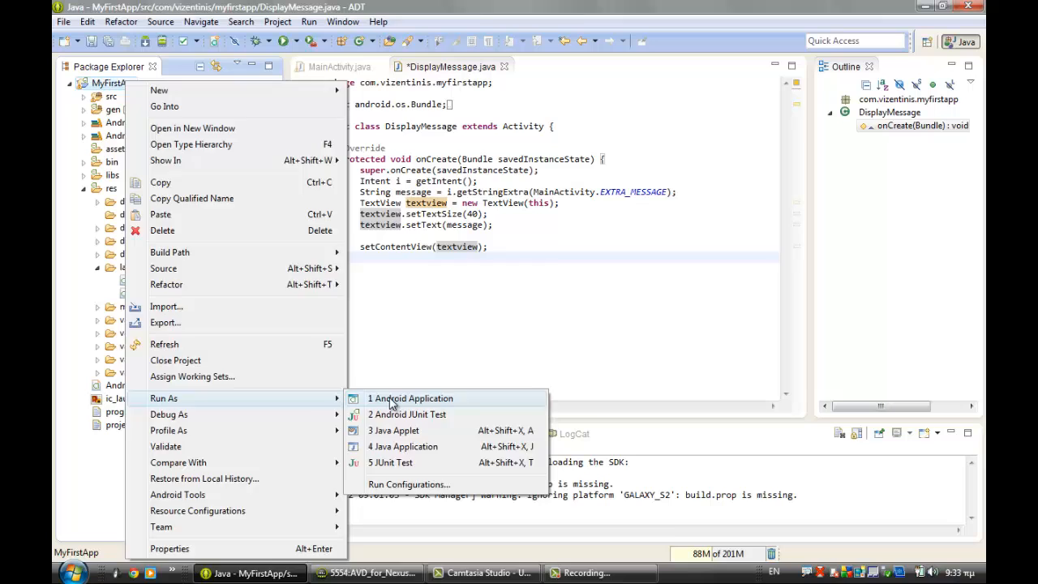
click(411, 398)
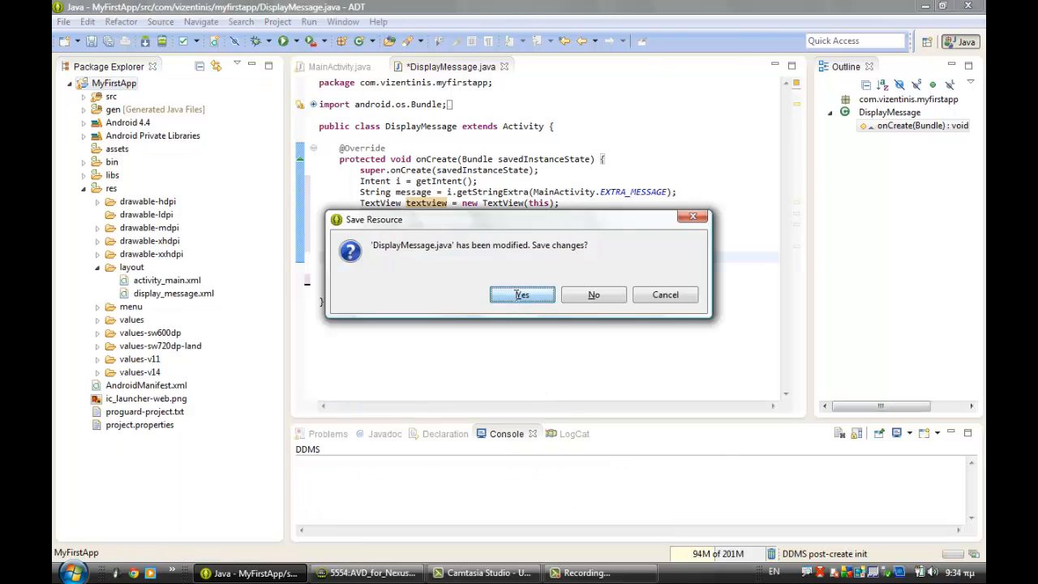
click(521, 294)
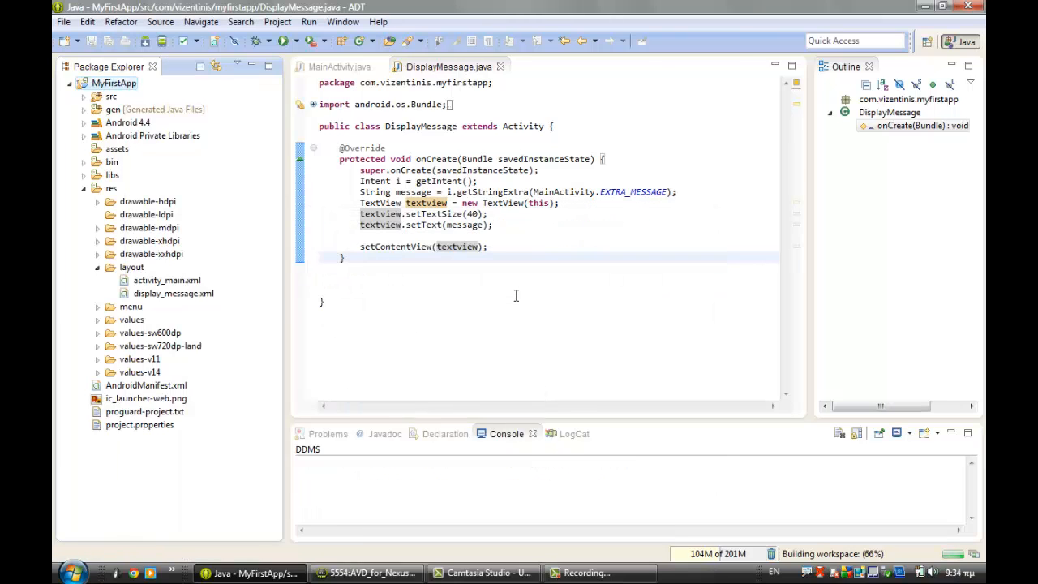
click(289, 41)
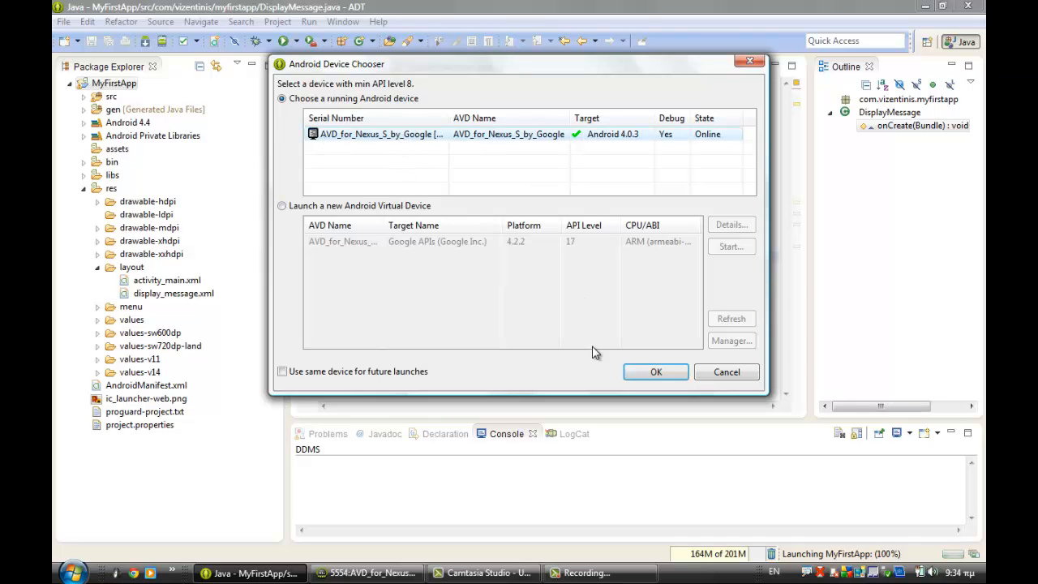
click(656, 371)
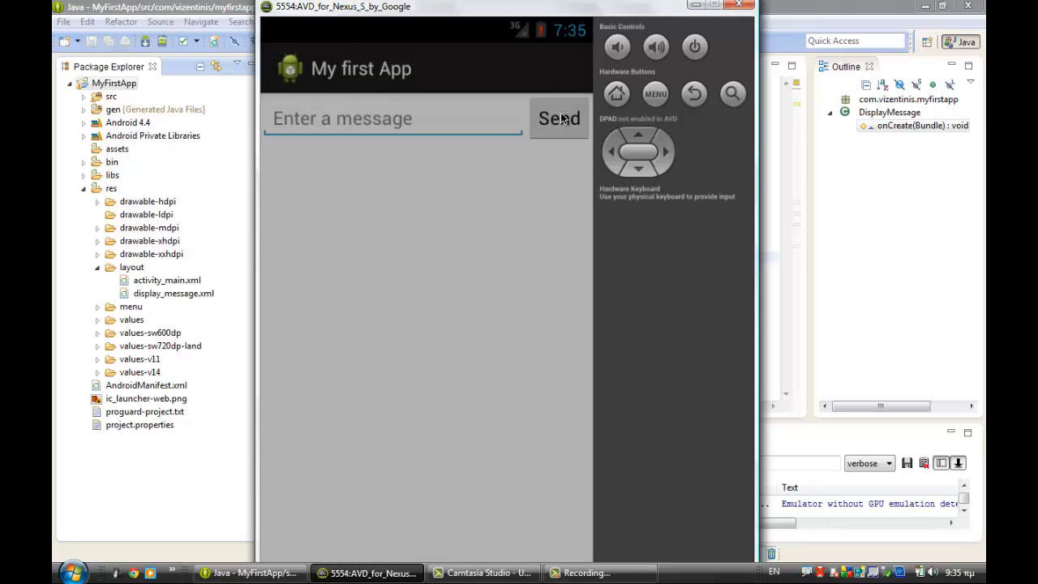
Step: Enter 'Hello World!!!' in the message field and send it to the My Message screen
click(349, 119)
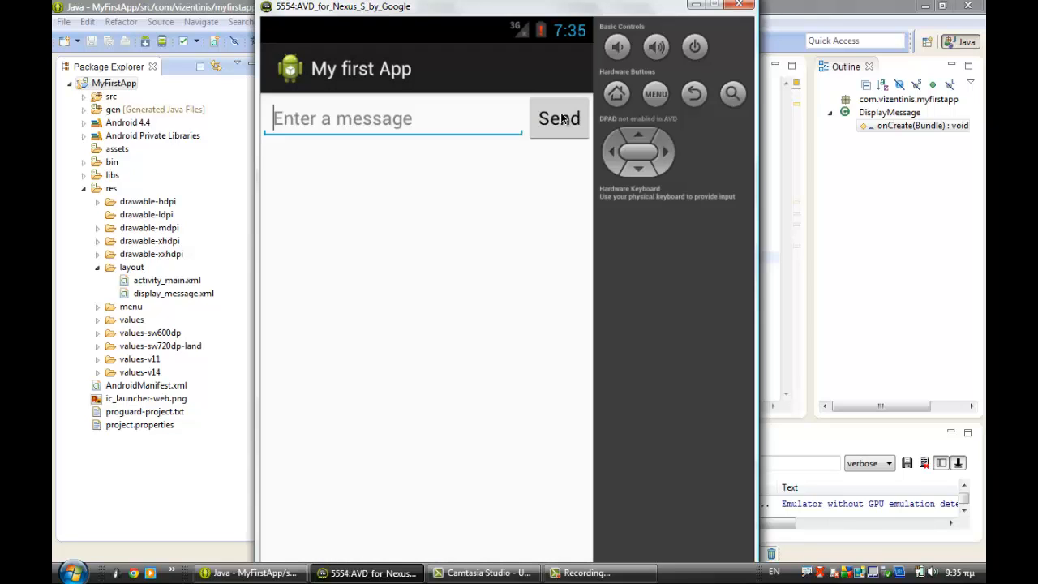
text(Hello World!!!)
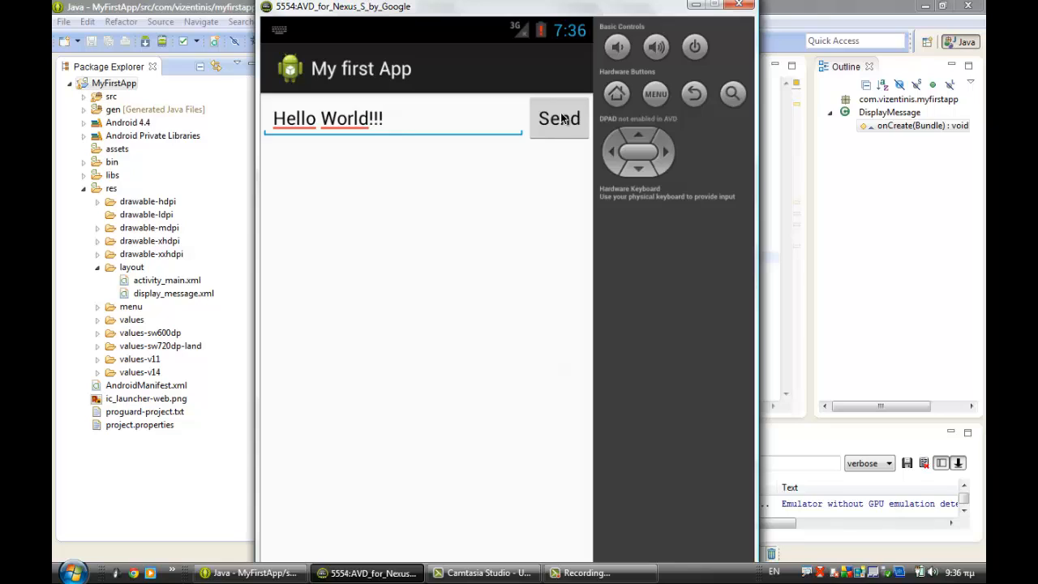
click(559, 118)
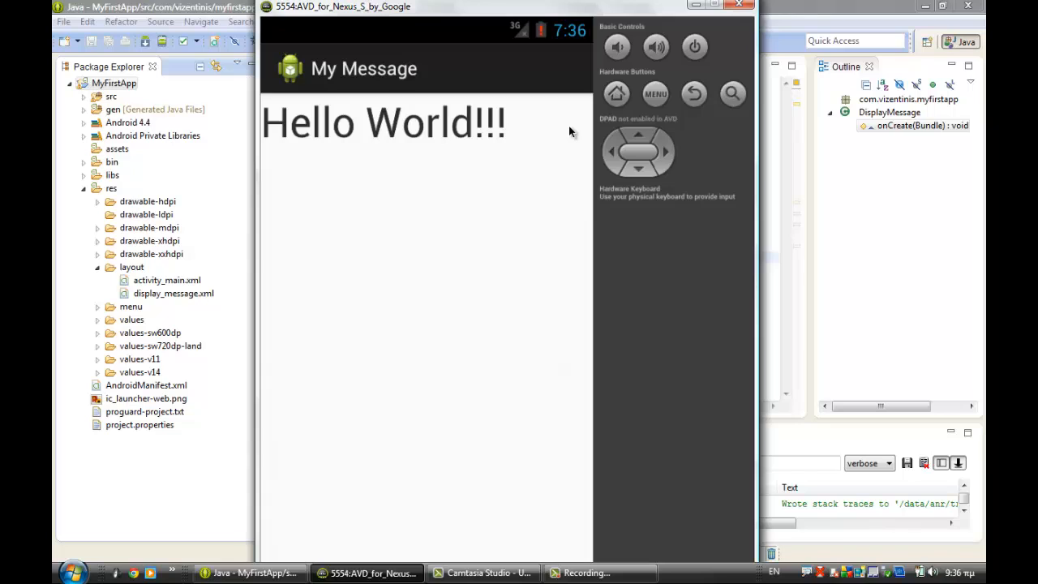
mouse_move(565, 135)
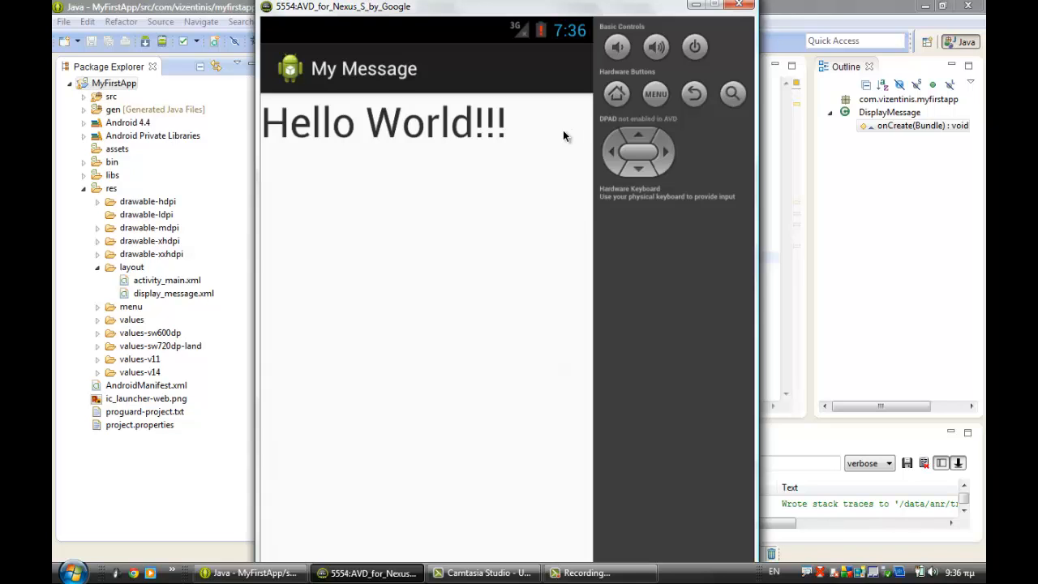